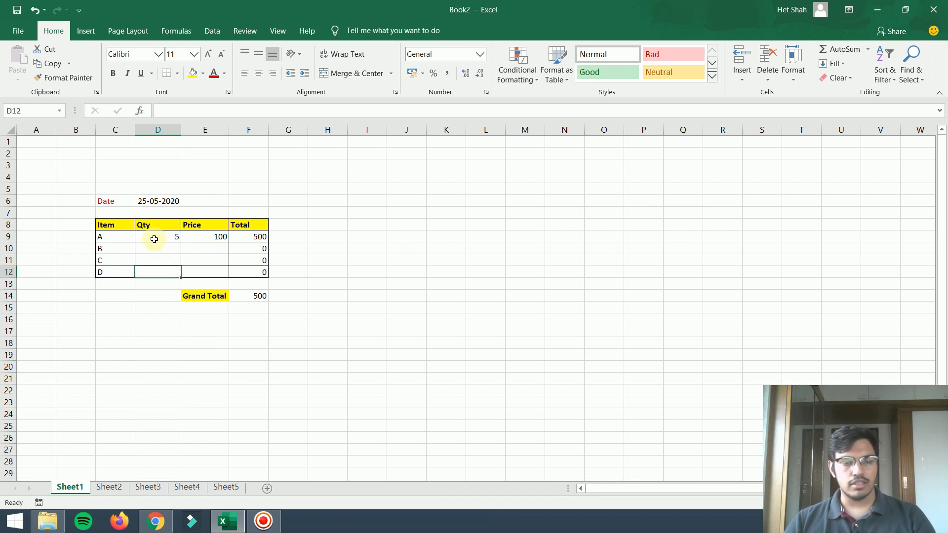
Step: Give item B quantity 10 and price 500 for a 5500 total, then show Sheet2
click(158, 236)
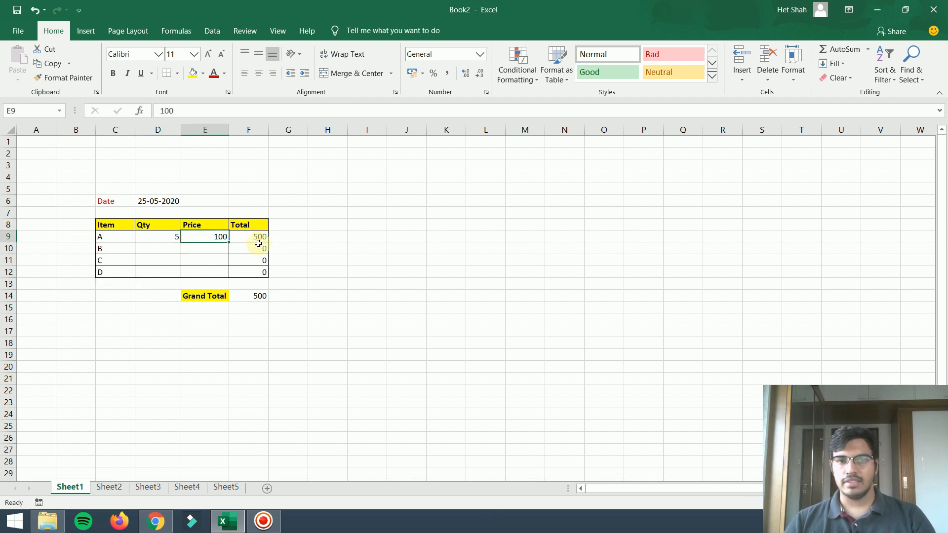
click(204, 261)
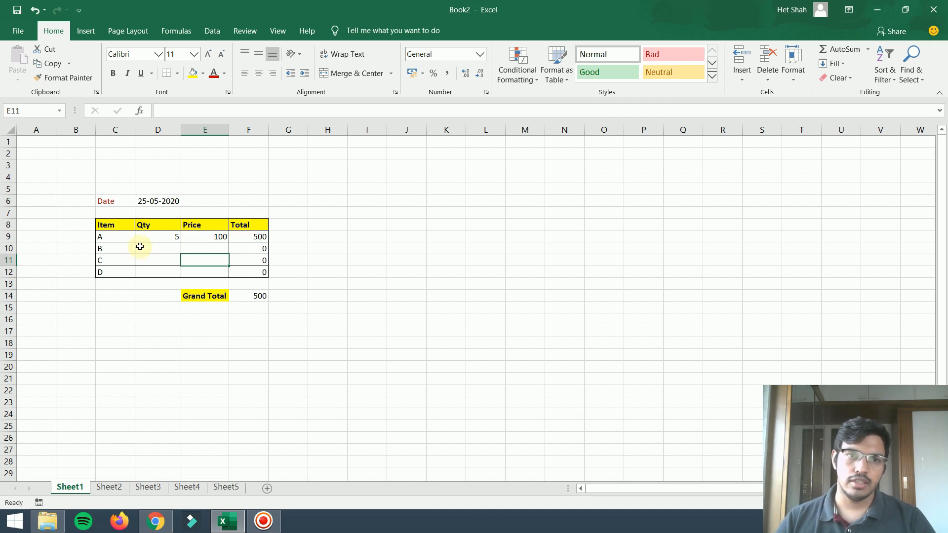
click(158, 247)
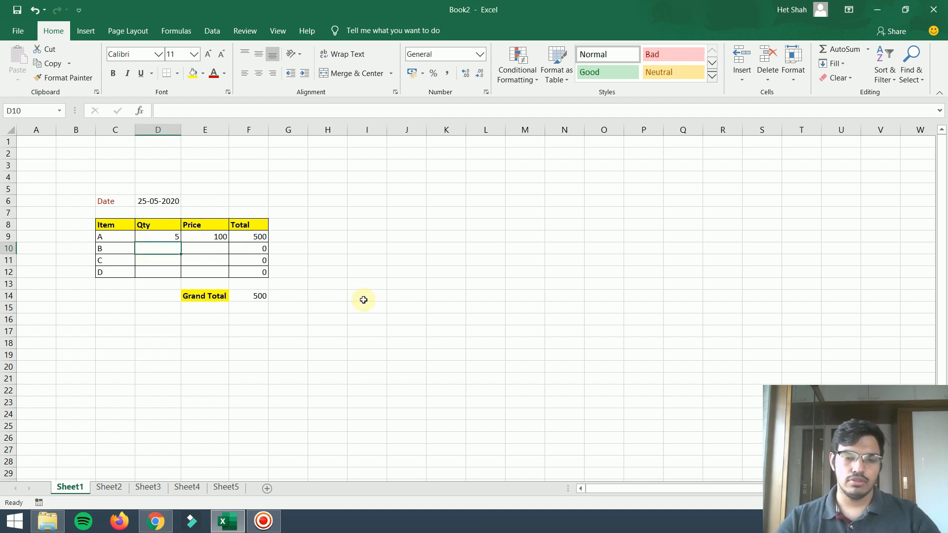
text(10)
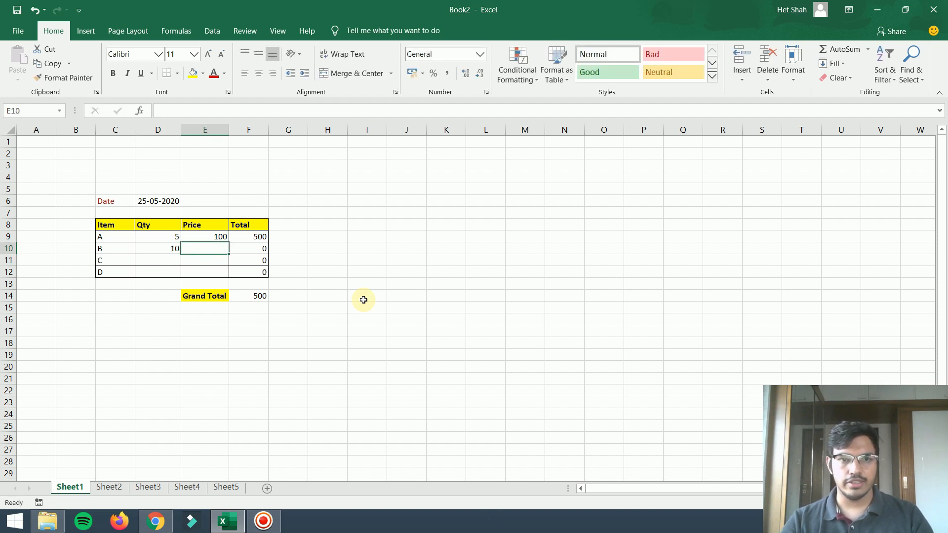
text(500)
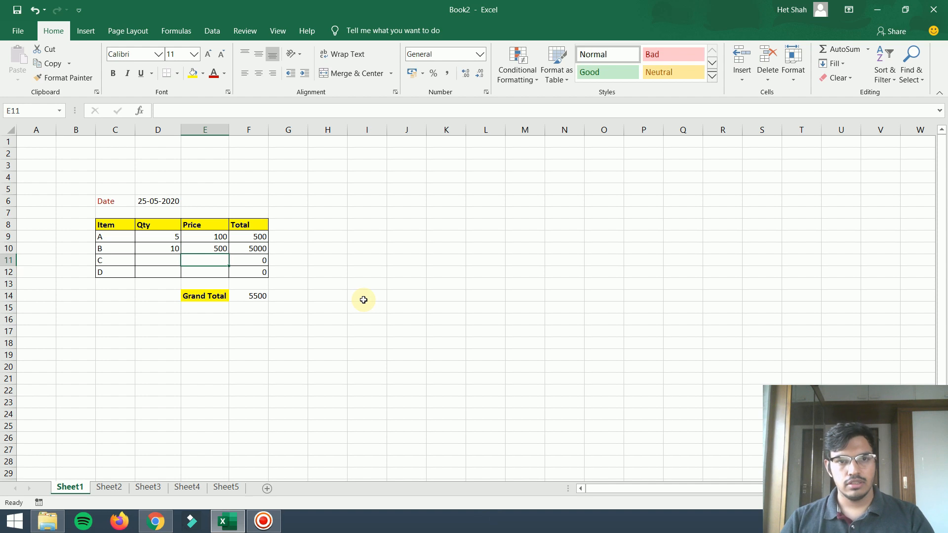
mouse_move(253, 278)
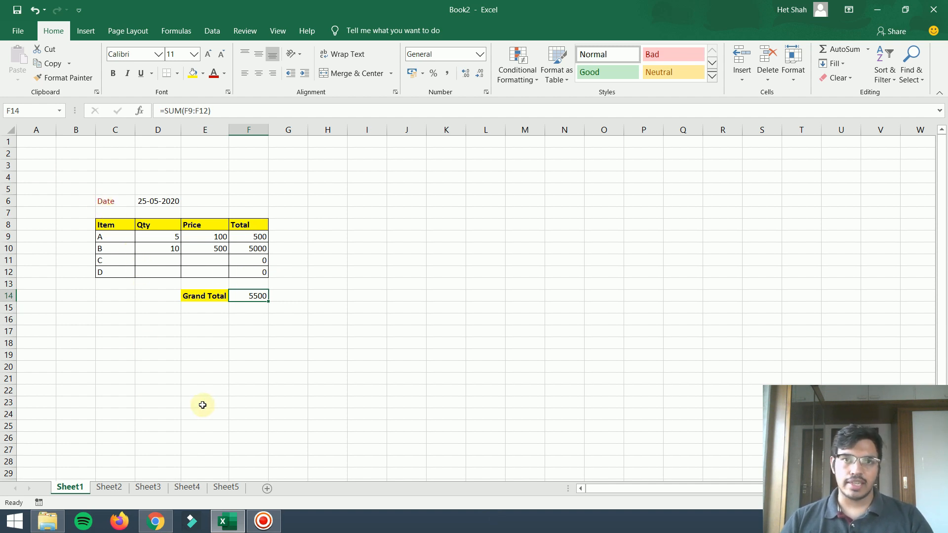
click(108, 487)
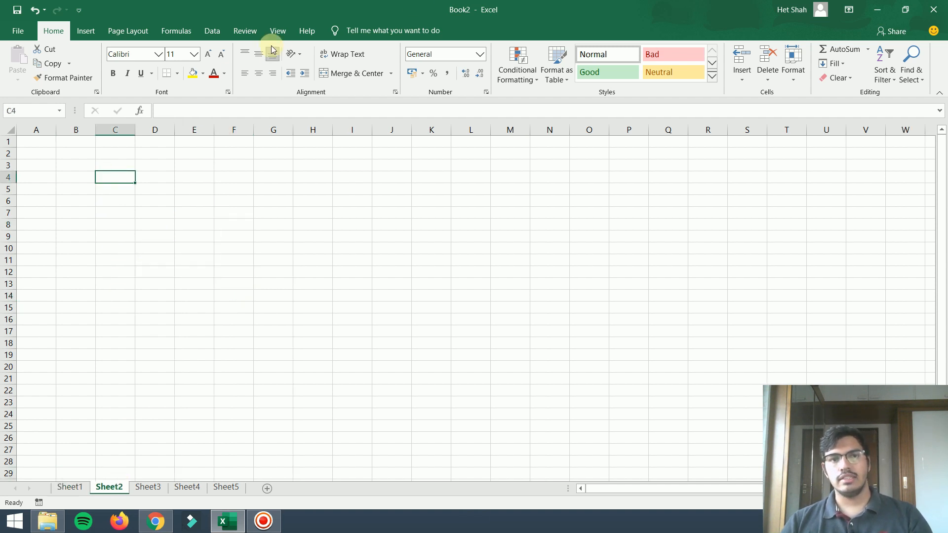
click(631, 64)
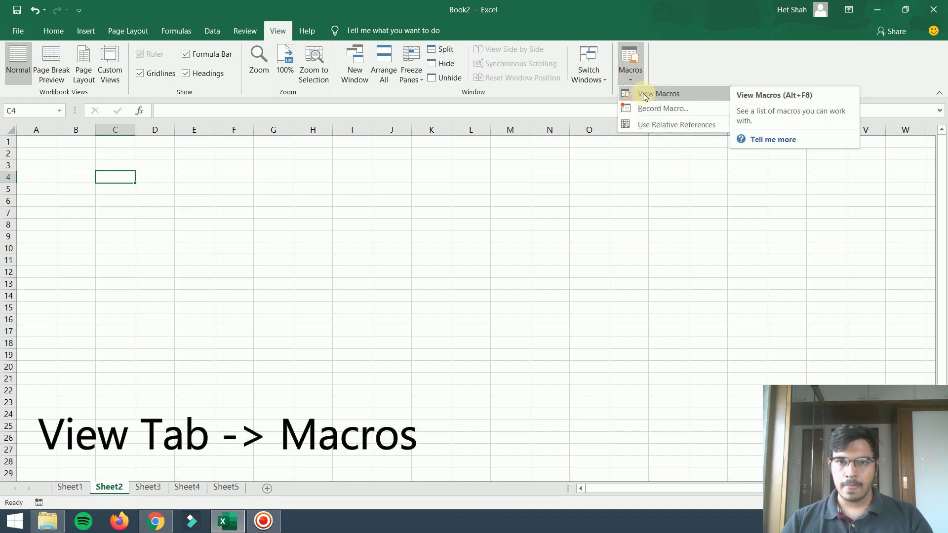
click(665, 94)
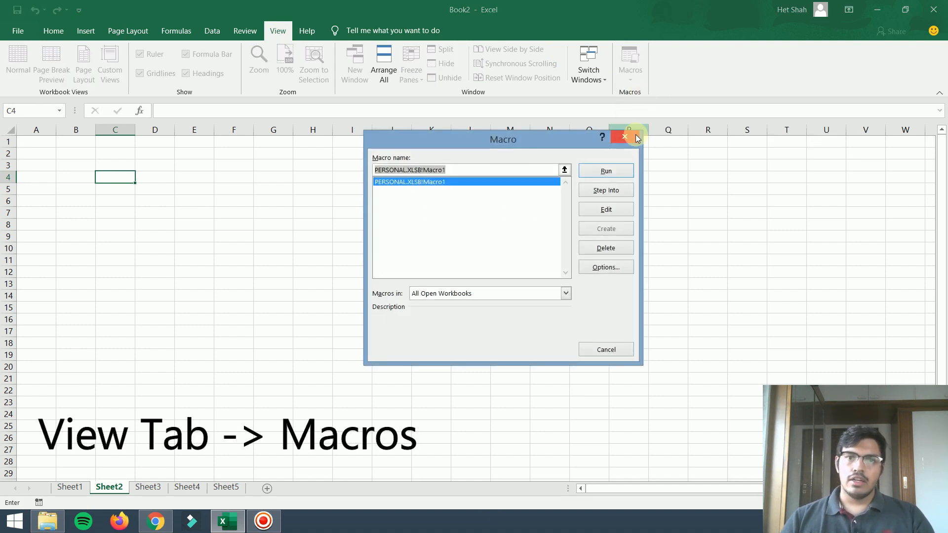
click(624, 137)
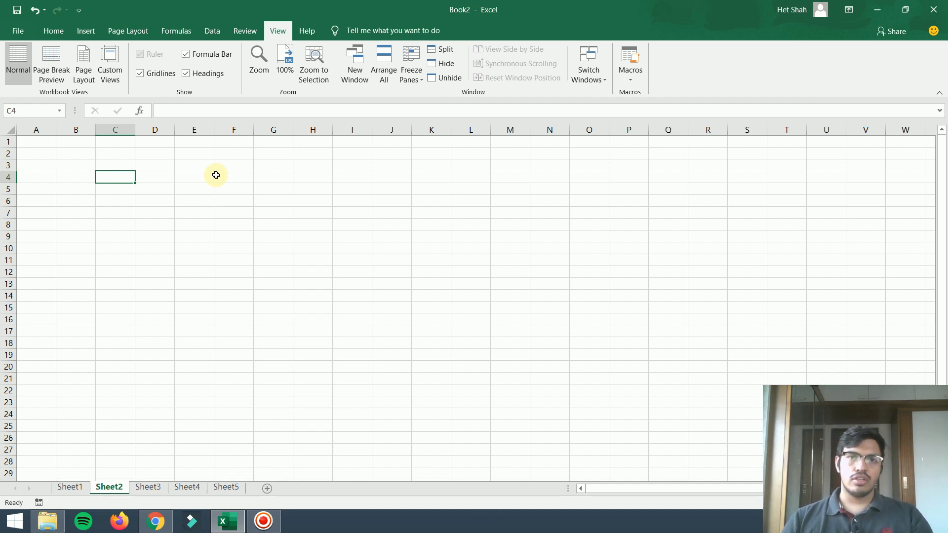
click(630, 80)
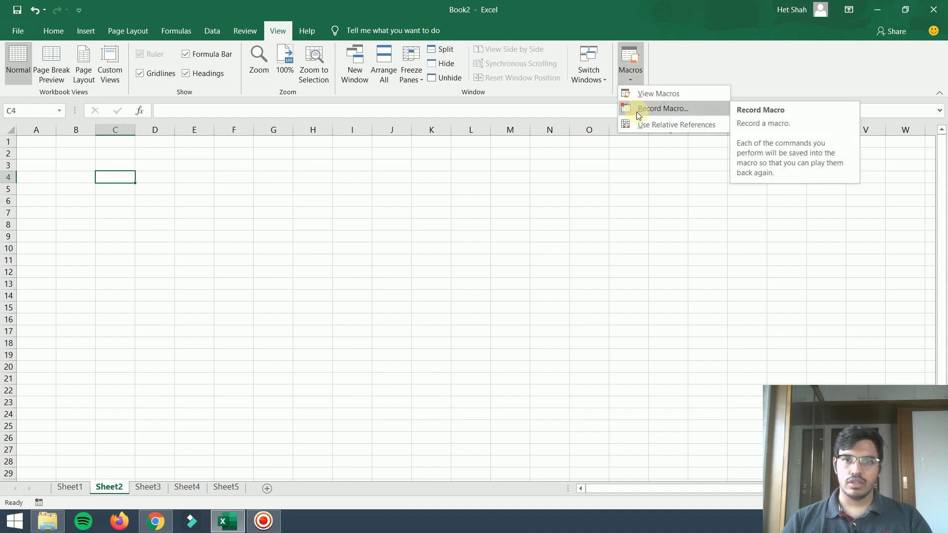
Step: Record macro 'ShopList' with shortcut Ctrl+Shift+J, stored in the Personal Macro Workbook
click(697, 73)
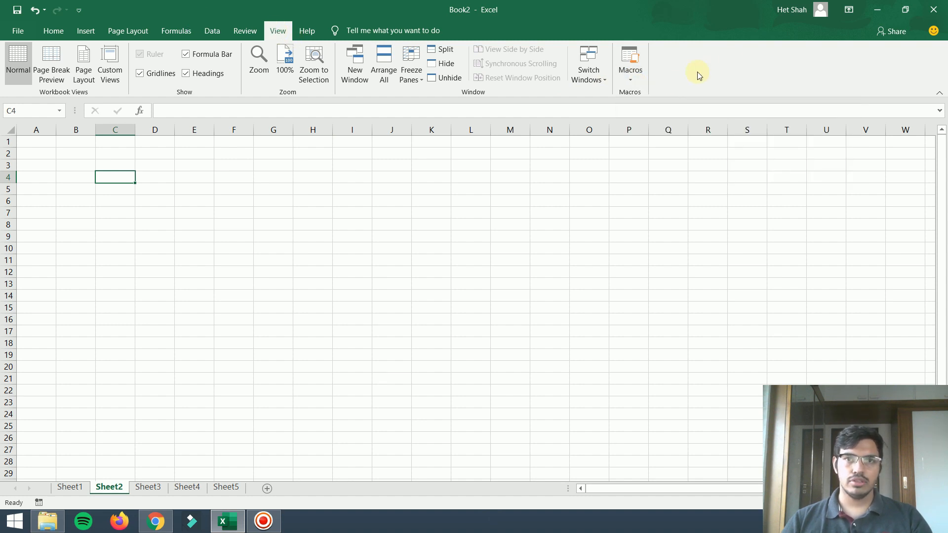
click(629, 64)
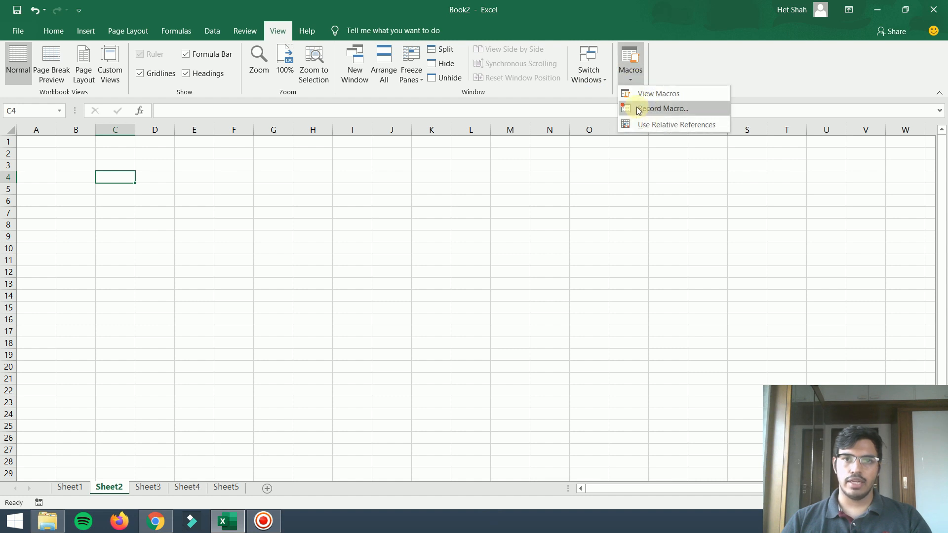
click(662, 108)
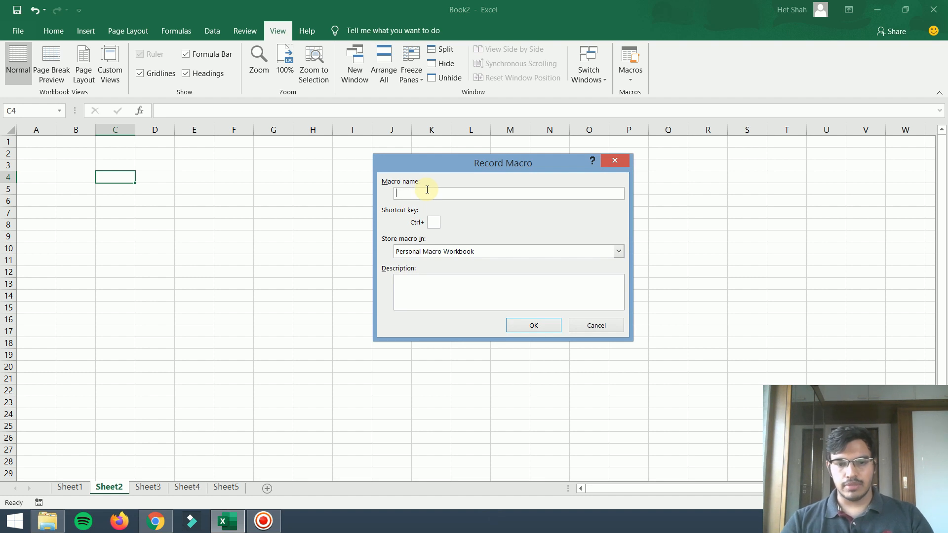
text(Shop)
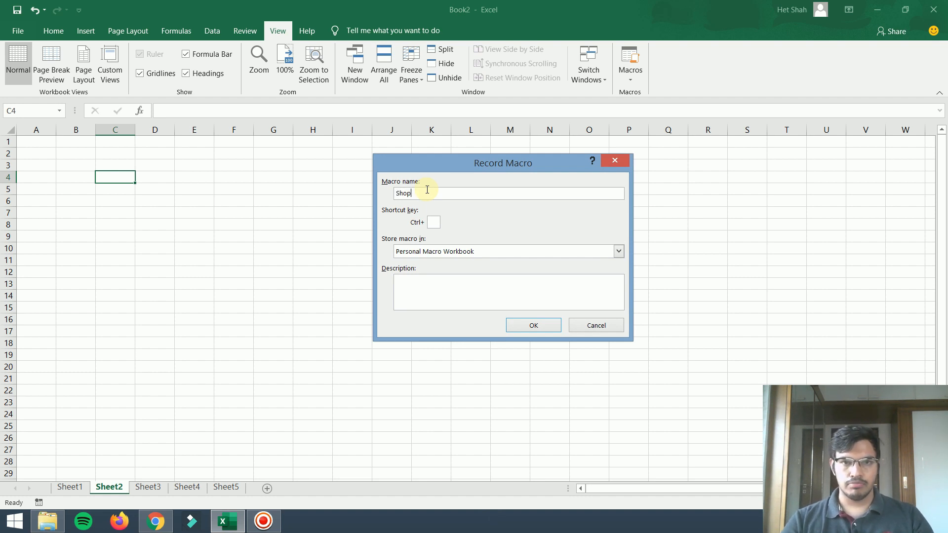
text(List)
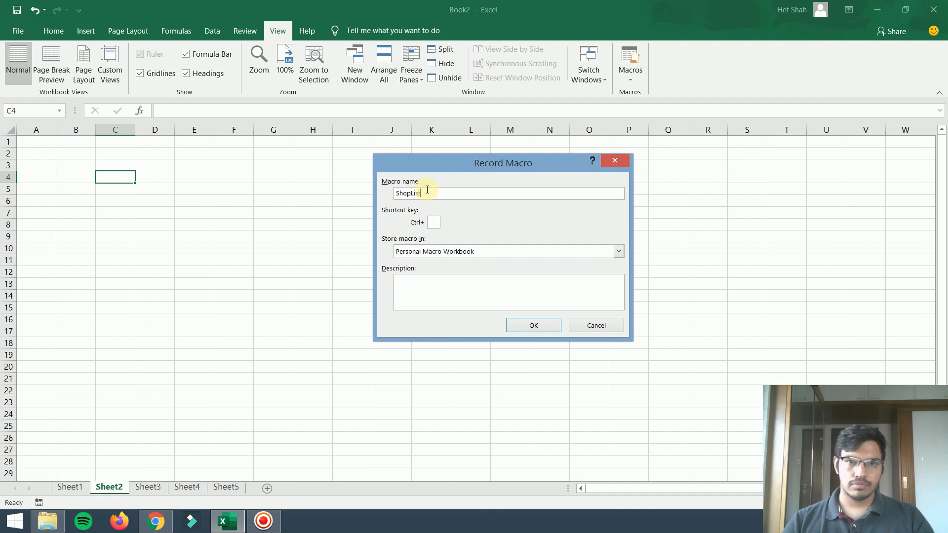
click(490, 251)
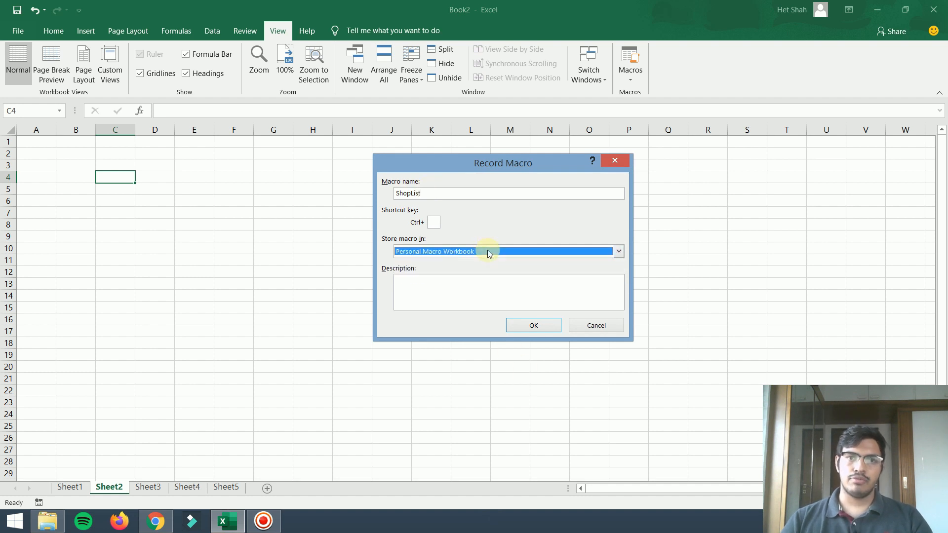
click(617, 251)
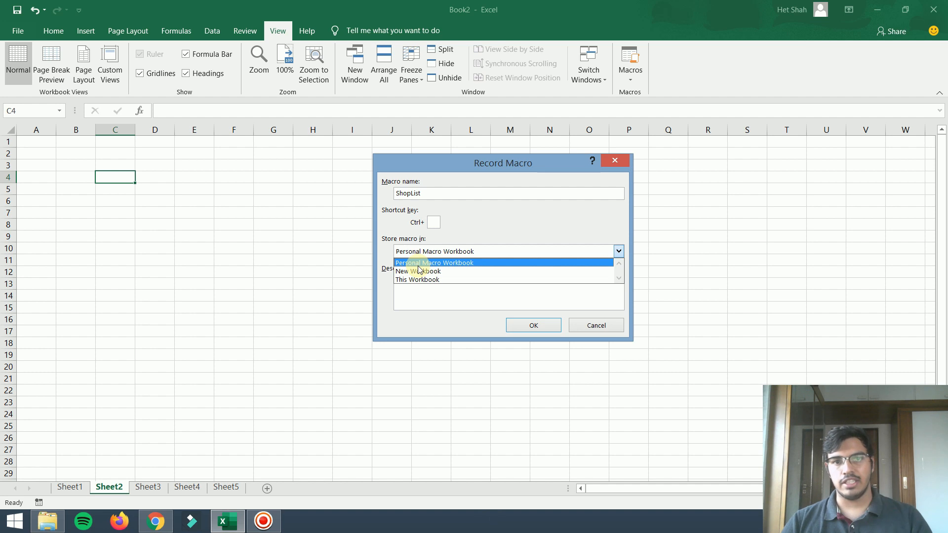
click(434, 262)
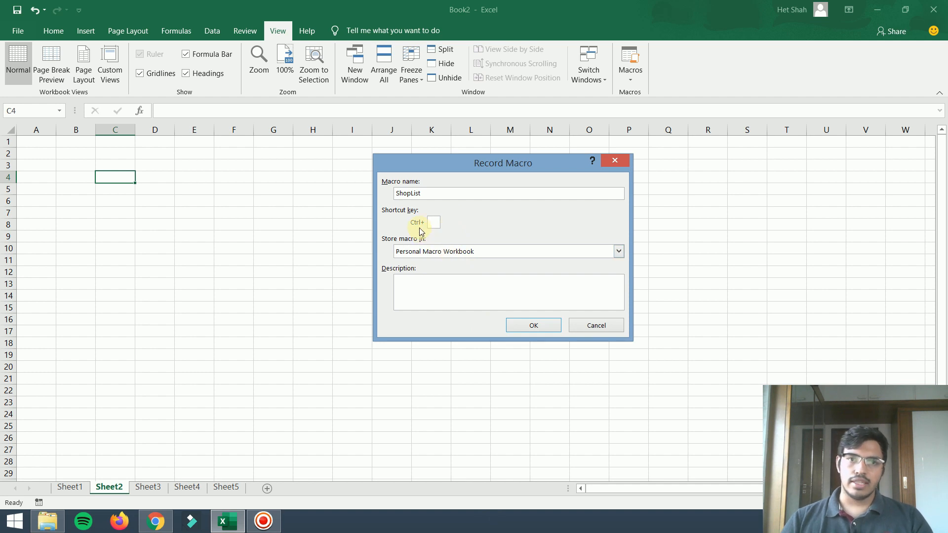
mouse_move(429, 232)
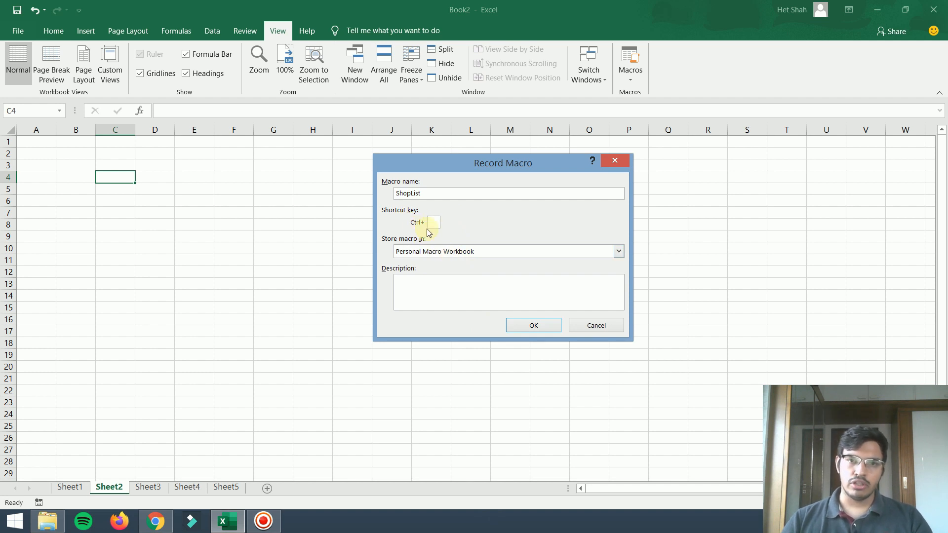
text(J)
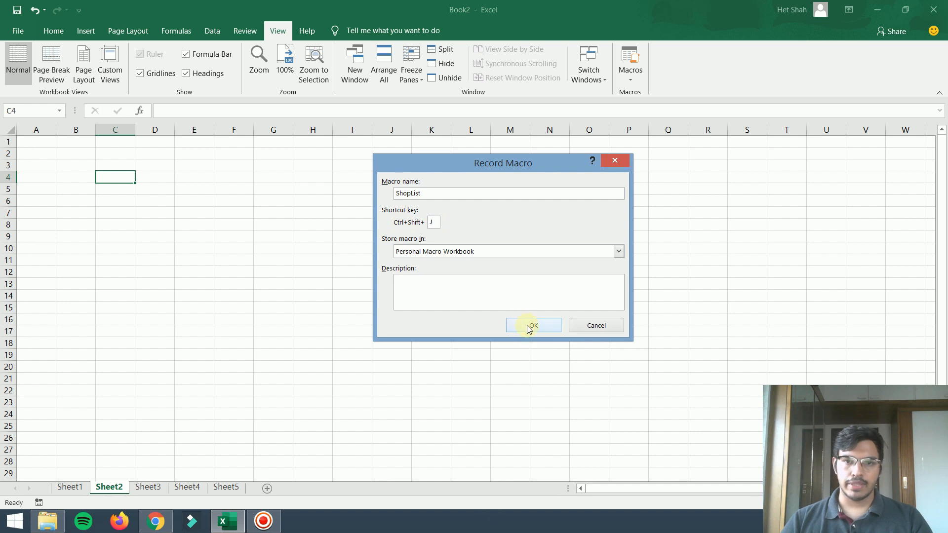
click(531, 325)
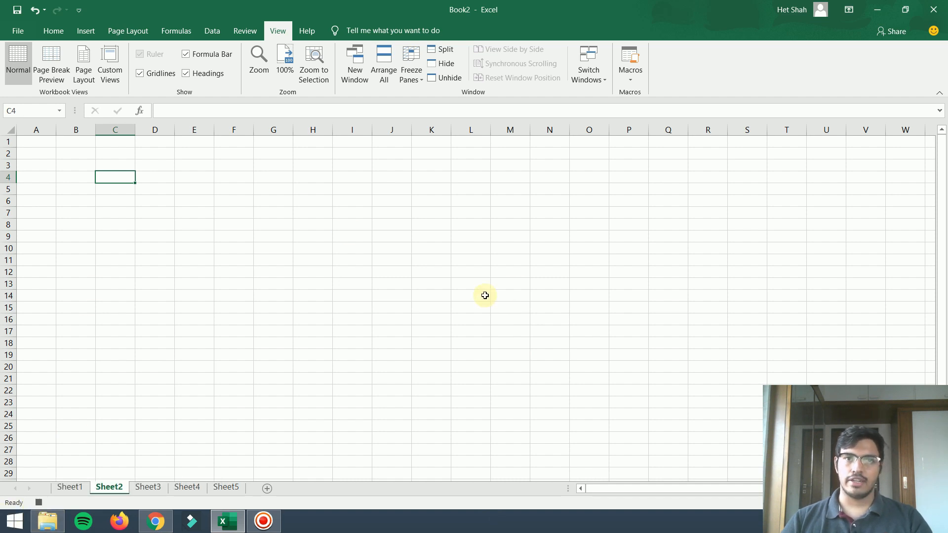
mouse_move(41, 501)
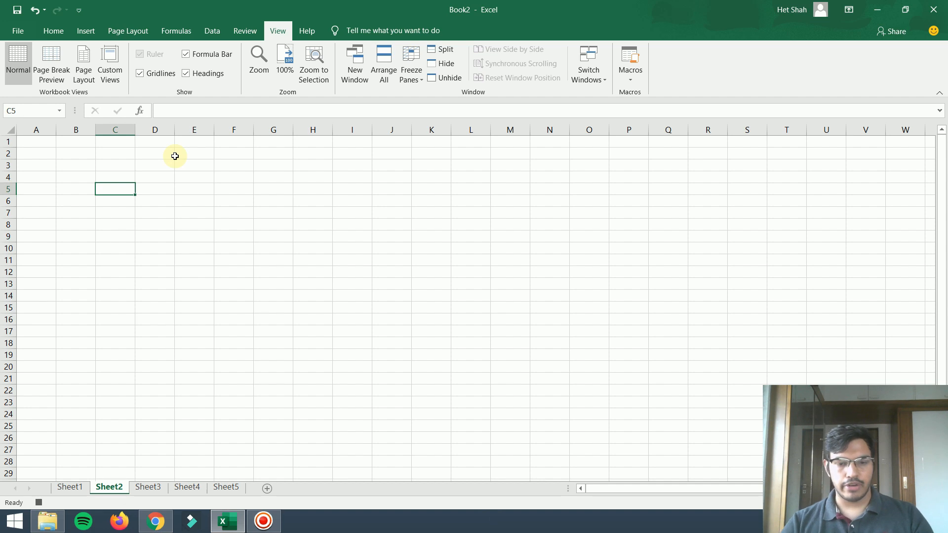
Step: Type the Item Name, Qty, Price and Total headings and the item labels
text(Item Name)
click(155, 189)
text(Qty)
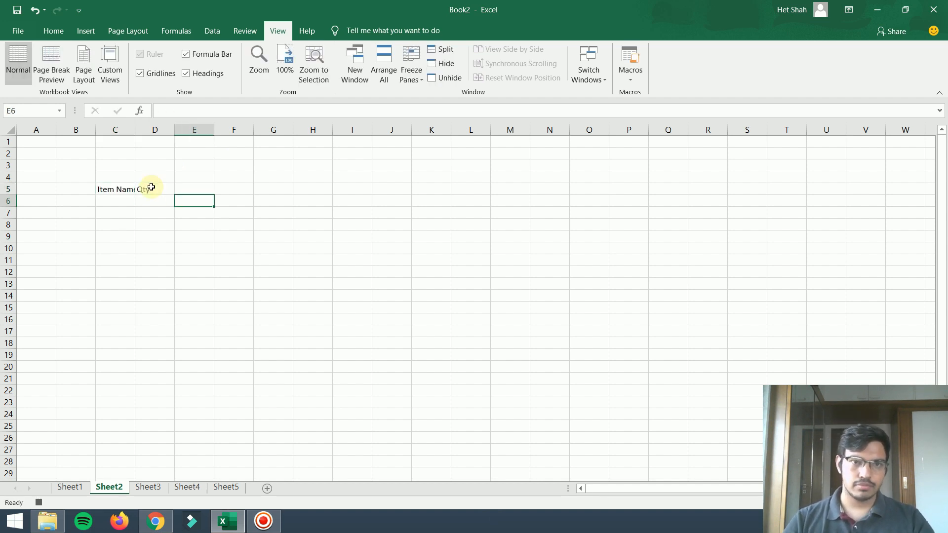
text(P)
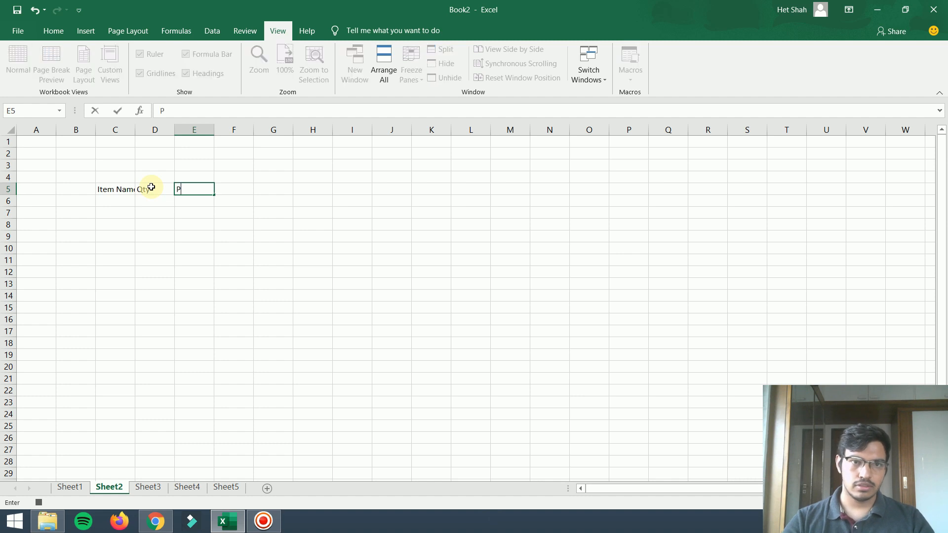
text(Tot)
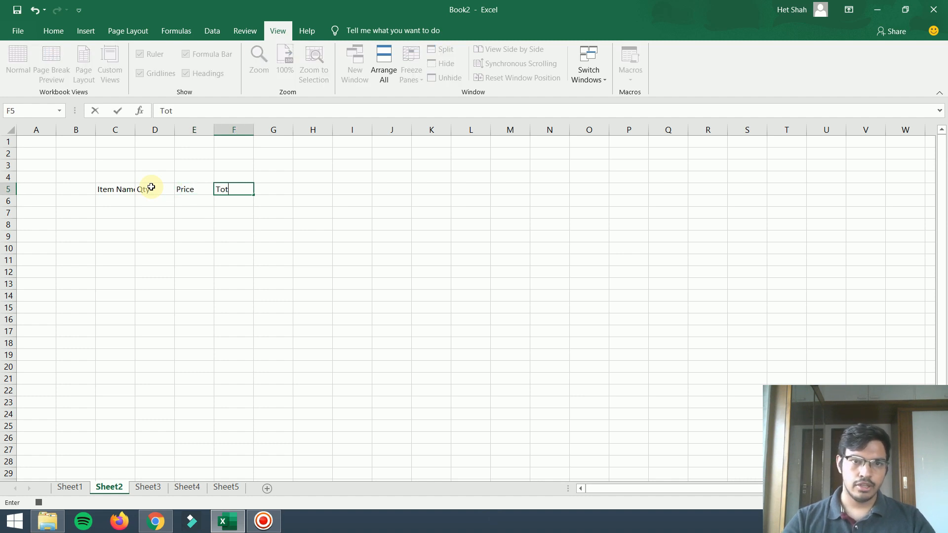
key(enter)
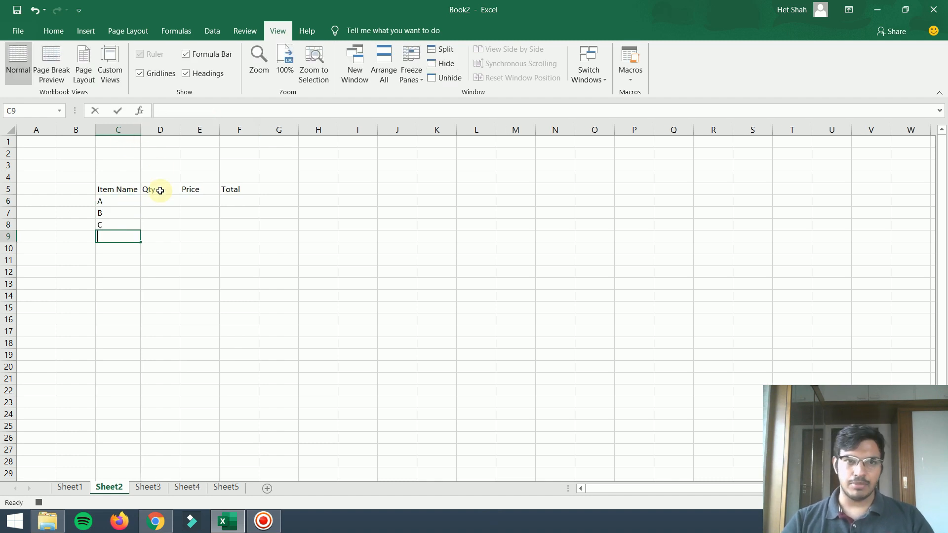
text(D)
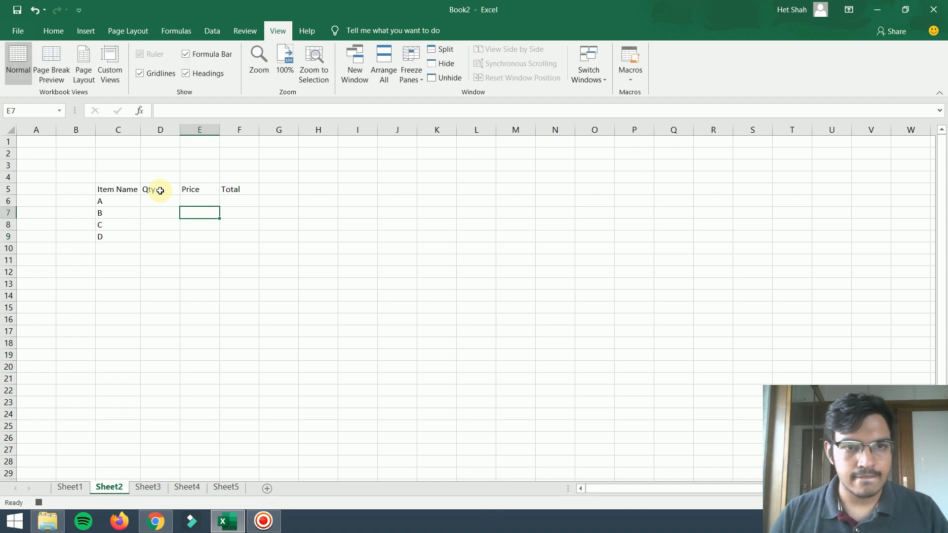
Step: Enter =D6*E6 as item A's Total formula and start the Grand Total label
click(239, 201)
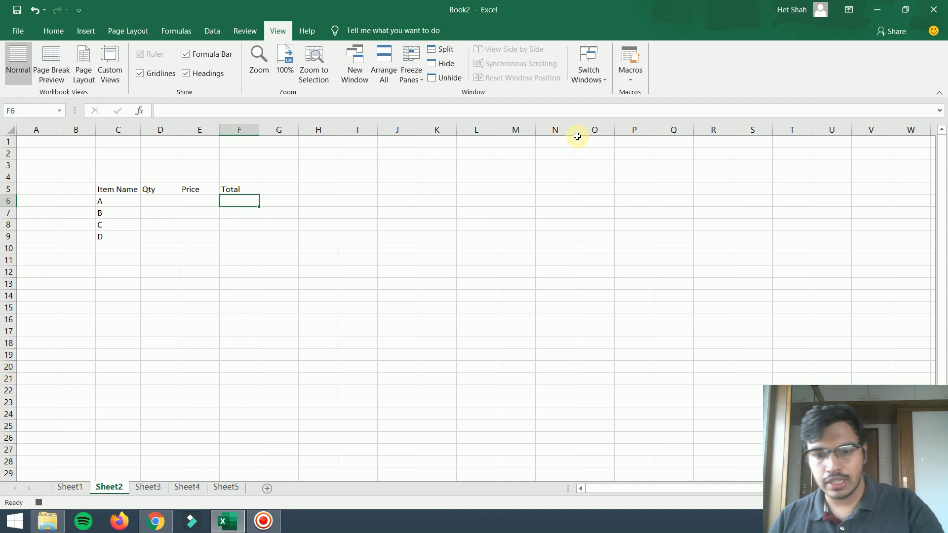
text(=)
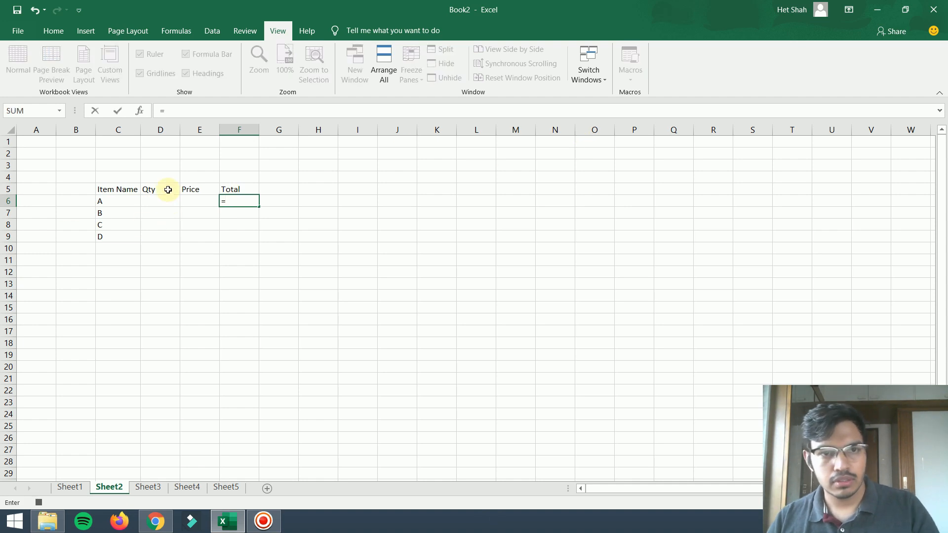
click(160, 200)
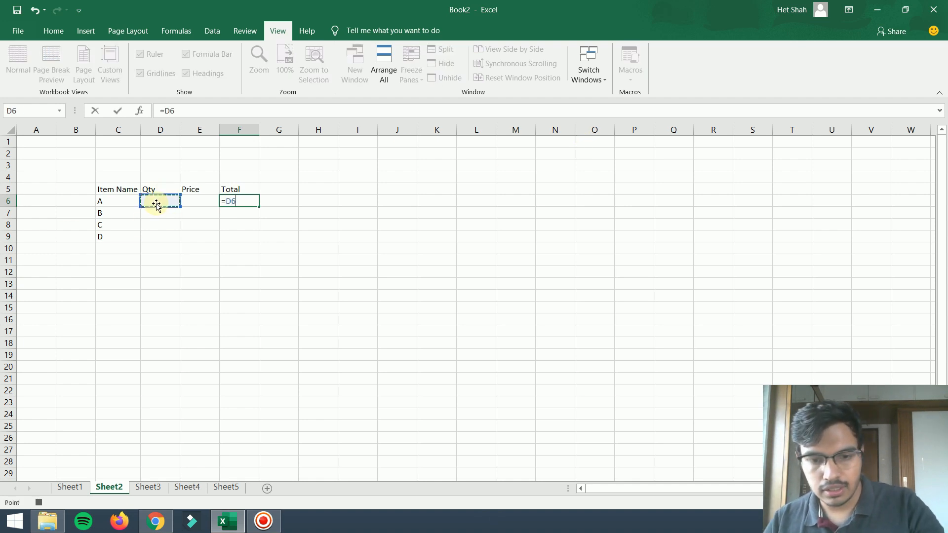
click(199, 200)
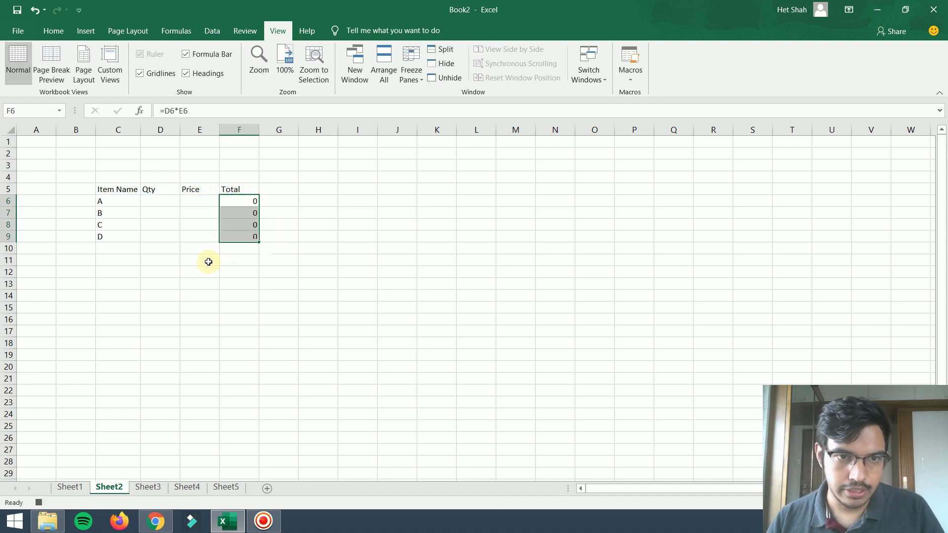
text(Grand Total)
click(239, 260)
text(=)
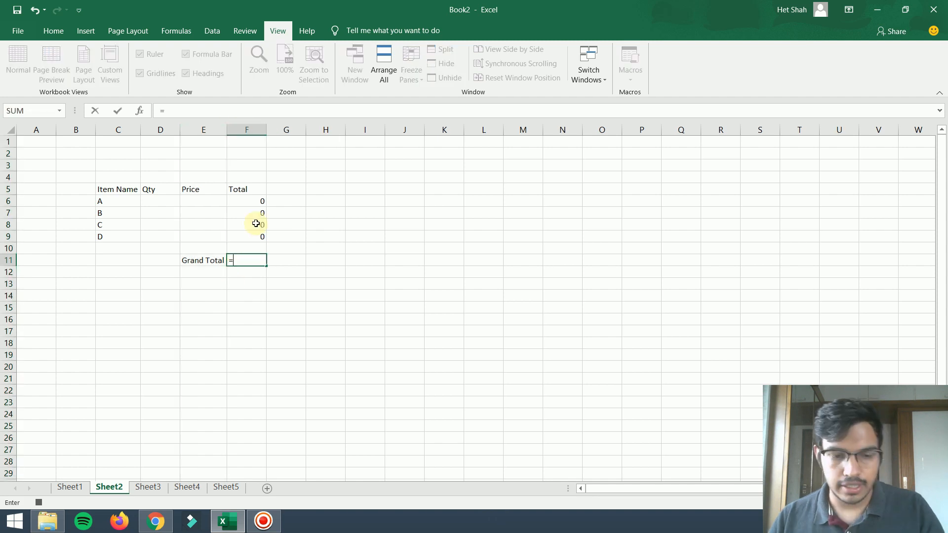
Step: Sum F6:F9 for the Grand Total and put =TODAY() beside the Date label
text(sum()
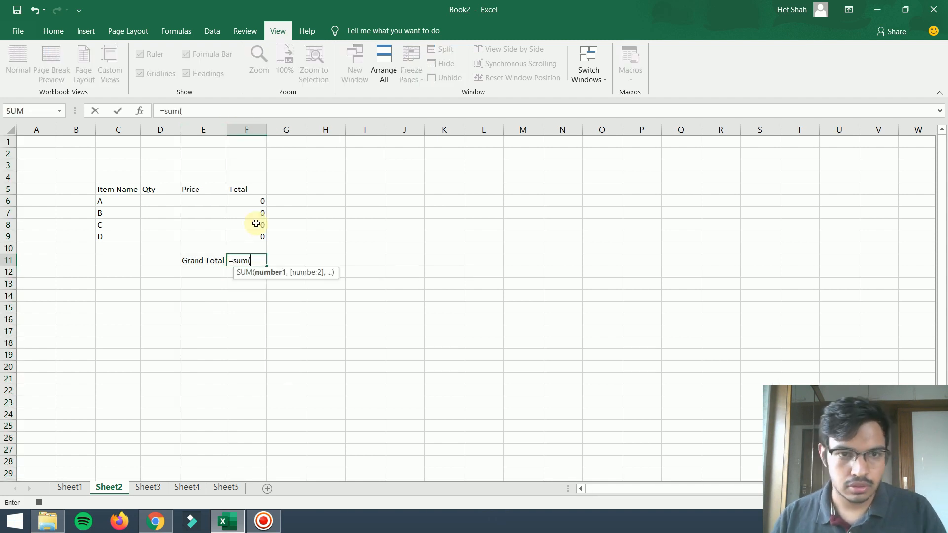
drag(245, 201, 246, 237)
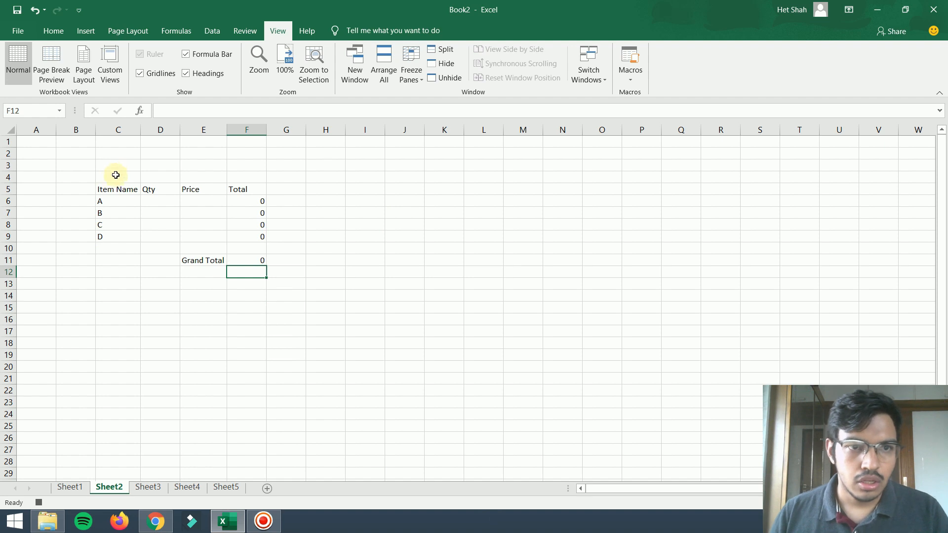
click(118, 165)
text(=)
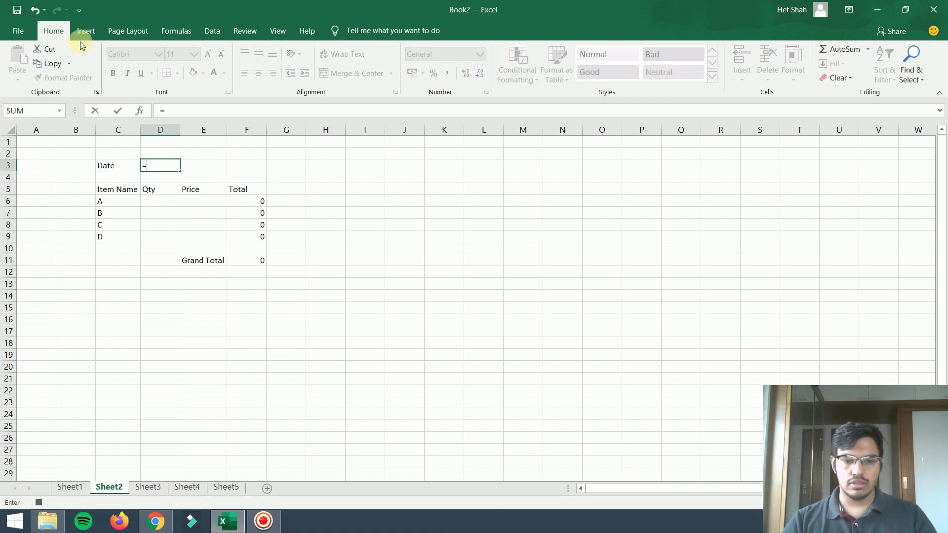
text(toda)
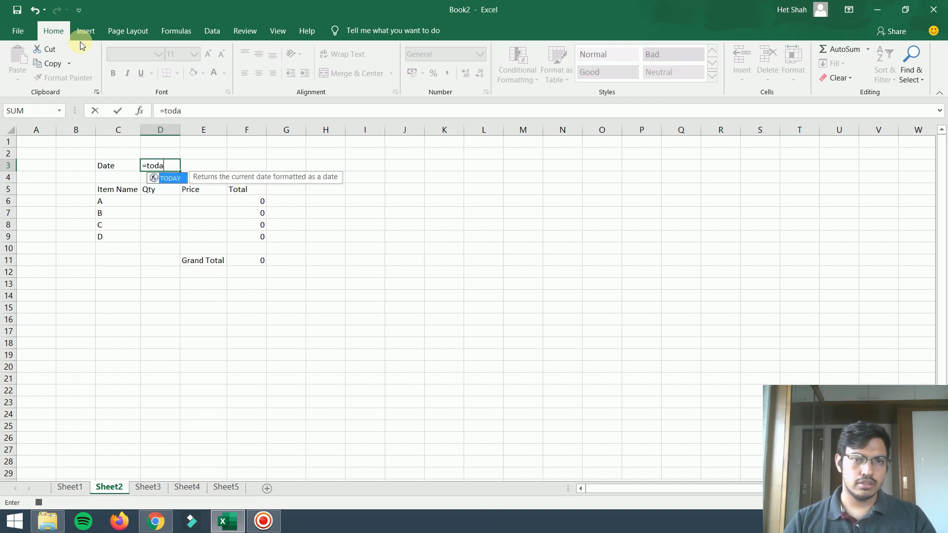
text(TODAY()
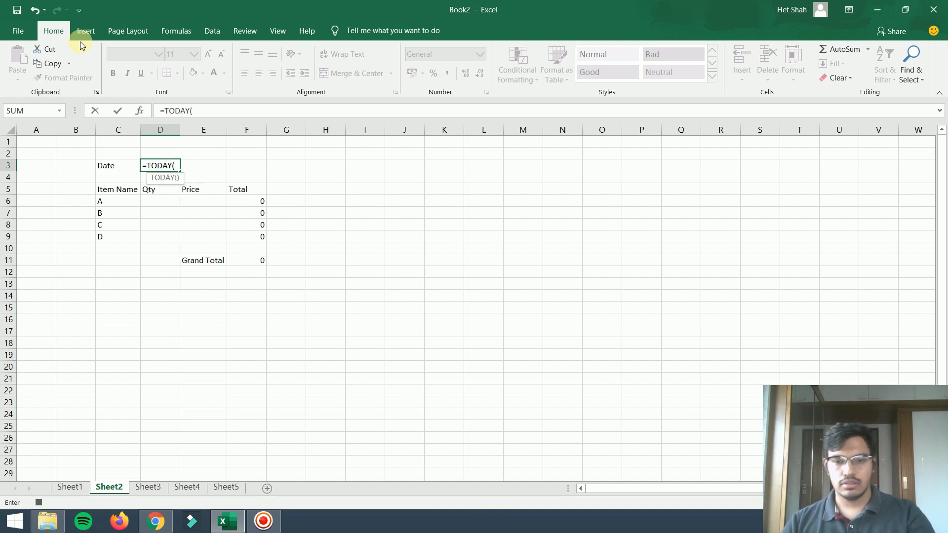
key(Enter)
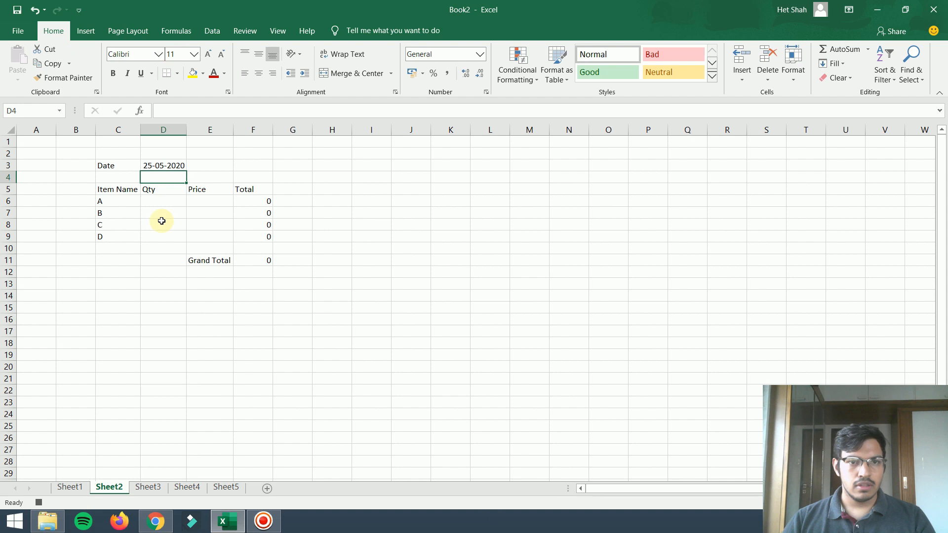
click(162, 224)
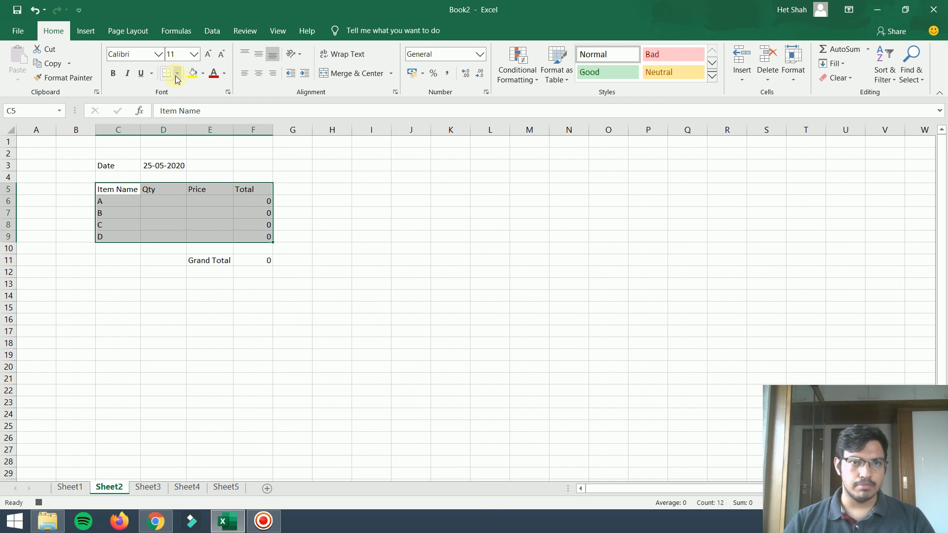
Step: Apply All Borders to the item table and fill the Grand Total label yellow
click(175, 73)
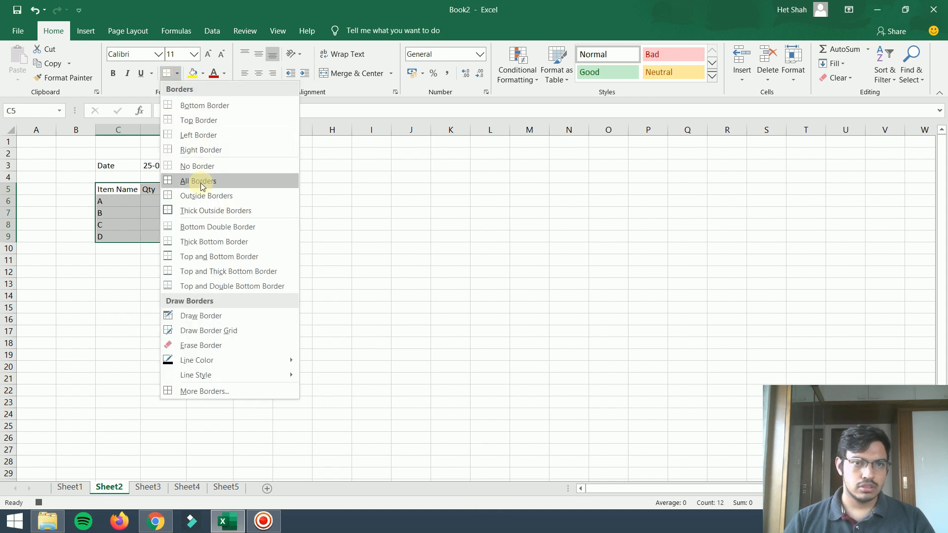
click(197, 181)
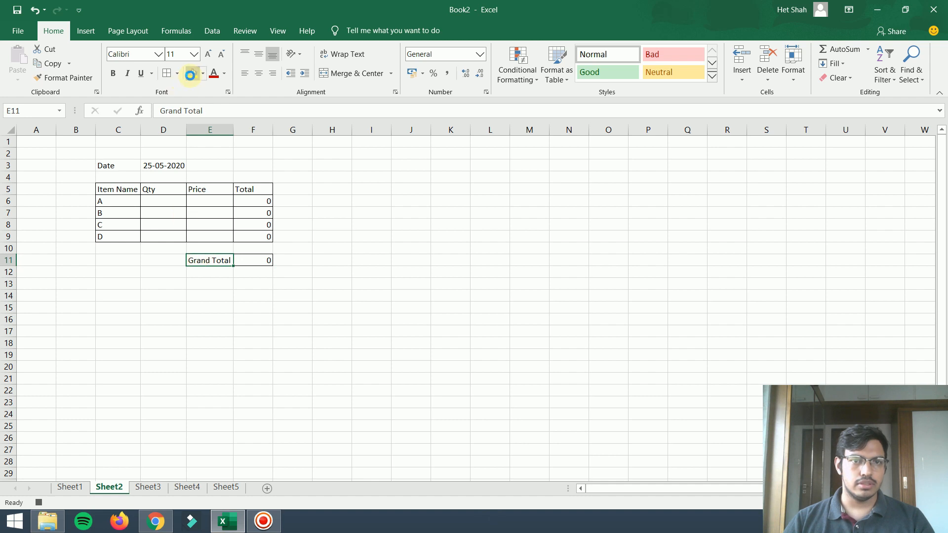
click(190, 73)
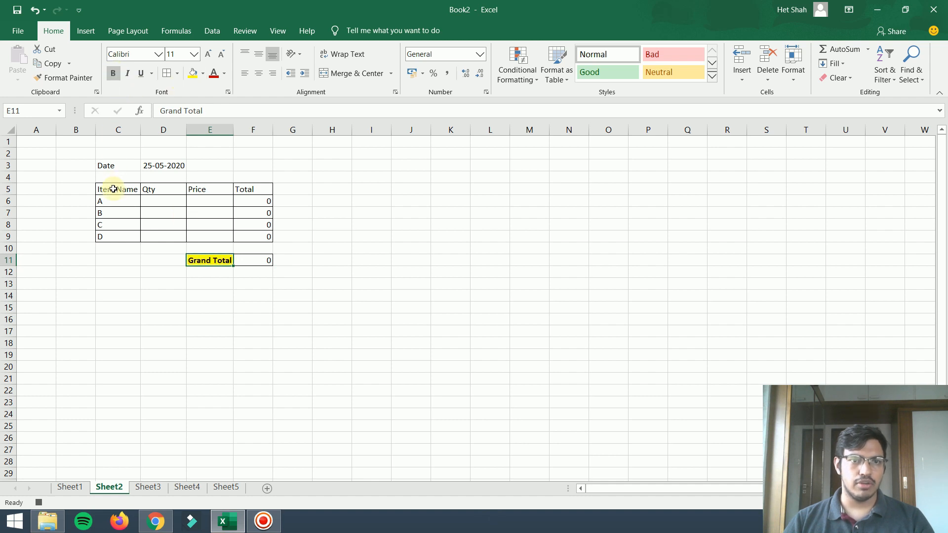
Step: Select the C5:F5 header row and begin formatting it bold
click(117, 189)
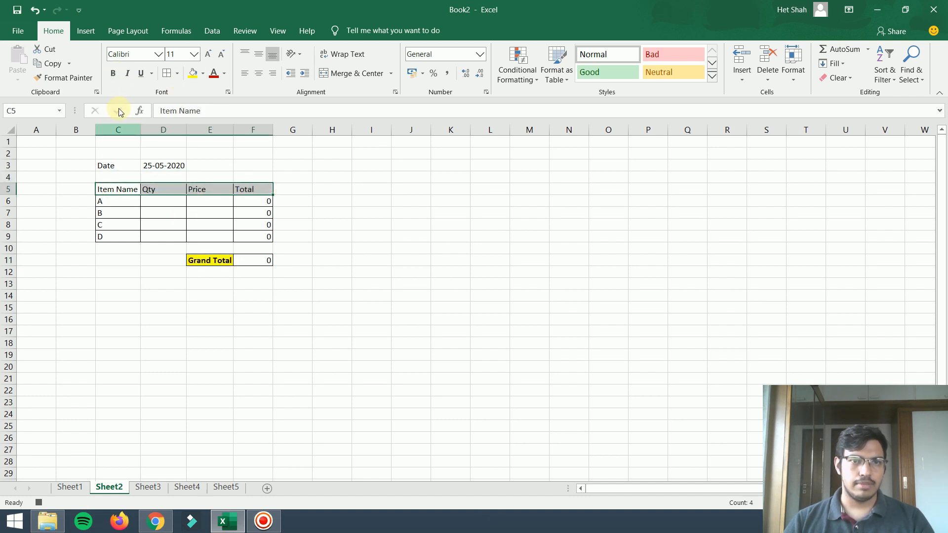
click(113, 73)
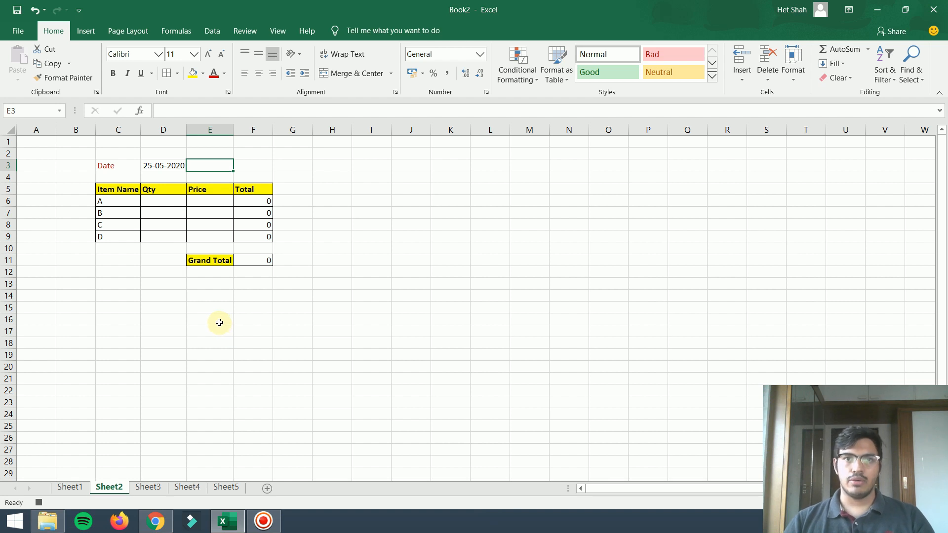
mouse_move(217, 320)
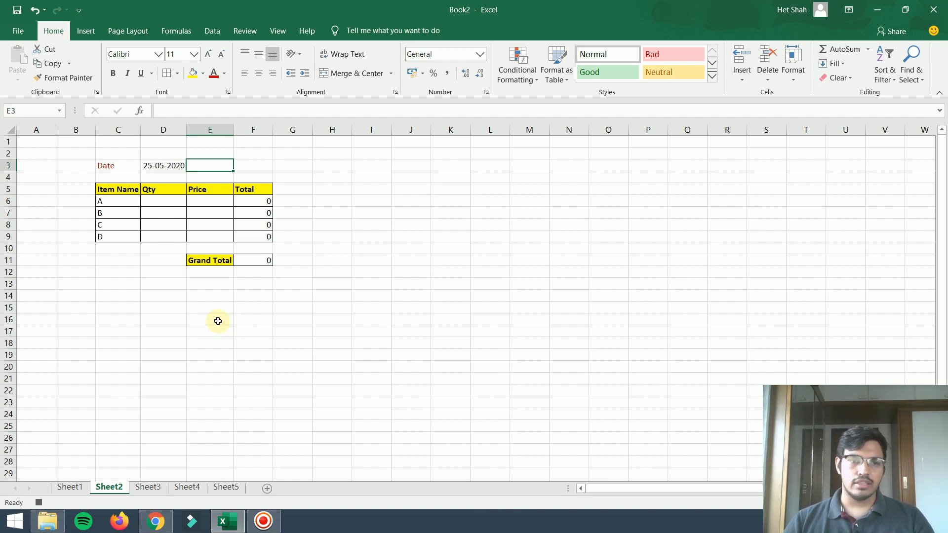
mouse_move(127, 357)
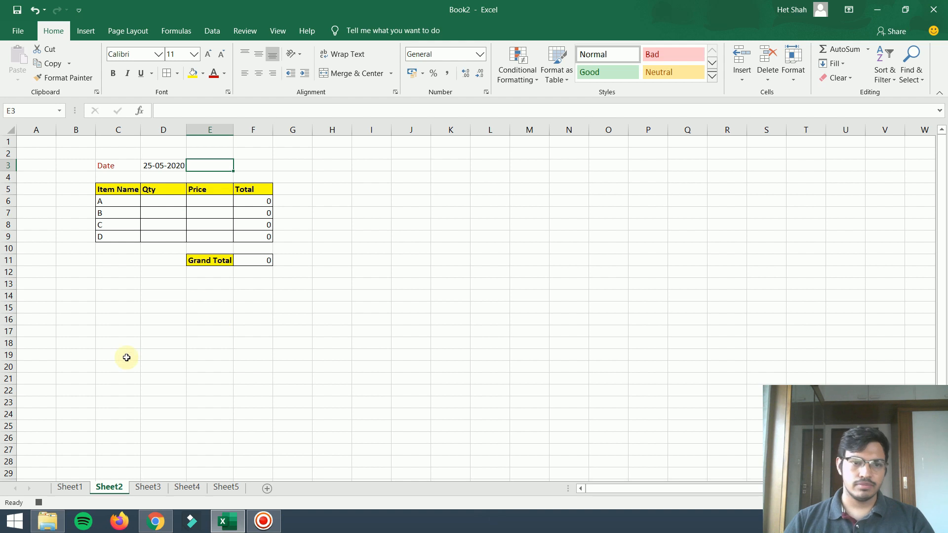
mouse_move(155, 400)
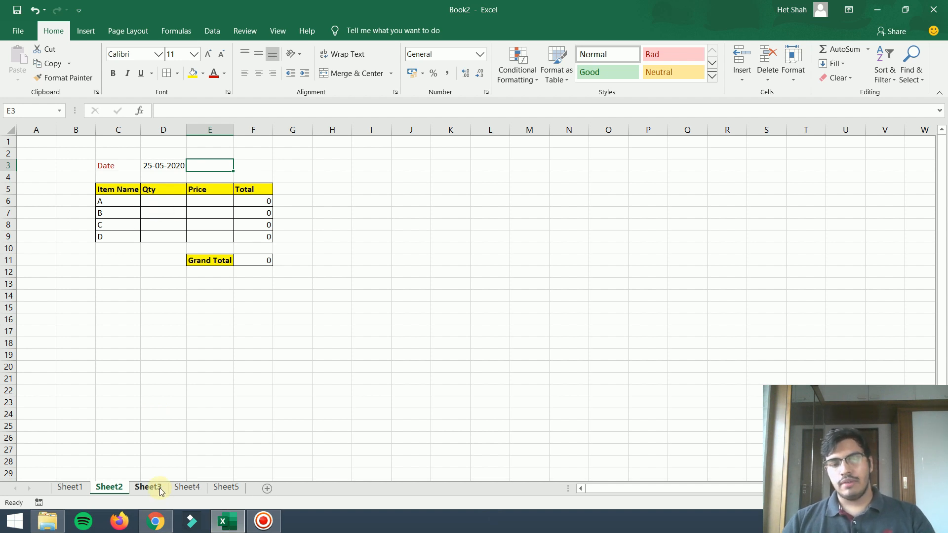
Step: Run the PERSONAL.XLSB ShopList macro on blank Sheet3
click(148, 488)
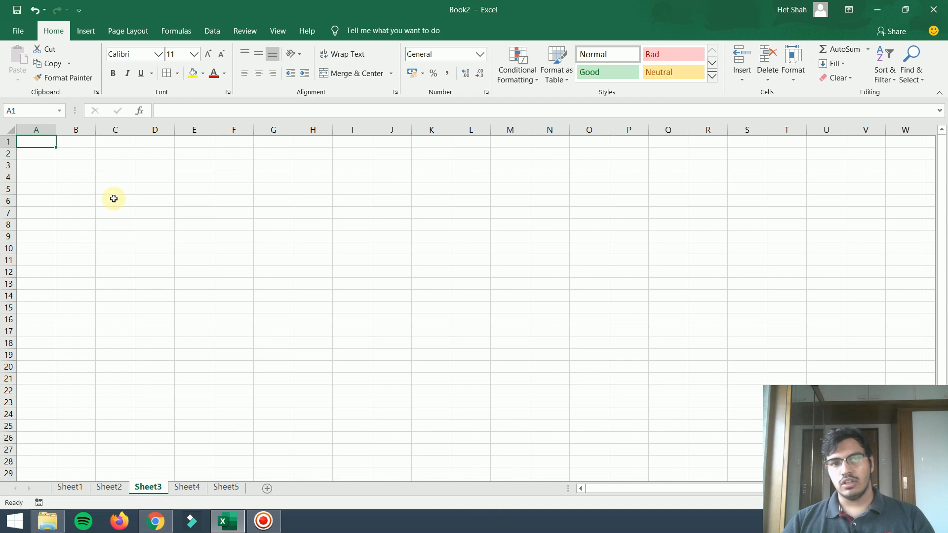
click(114, 200)
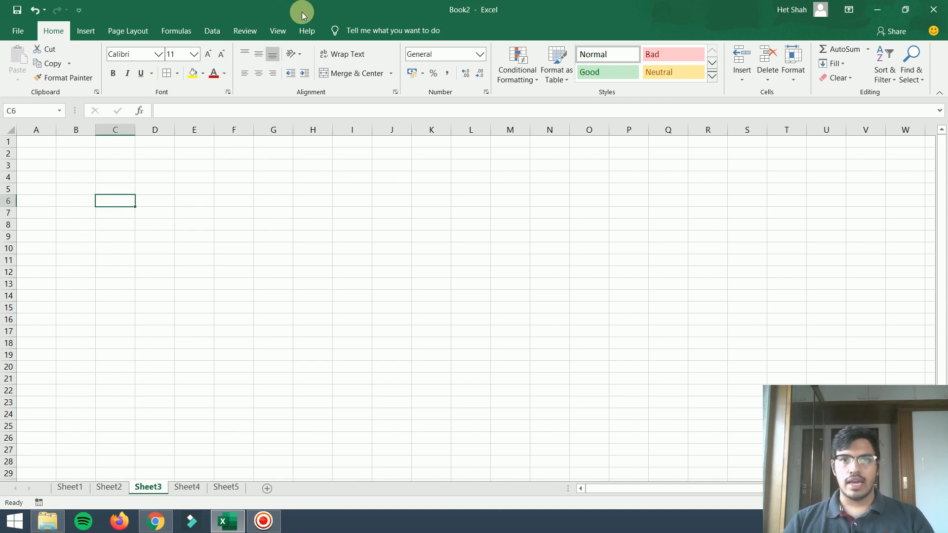
click(278, 31)
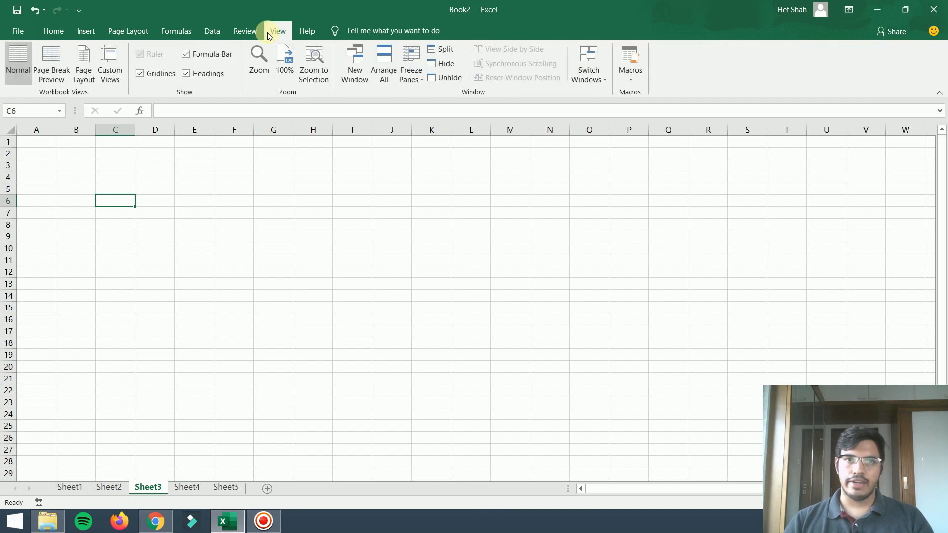
mouse_move(588, 63)
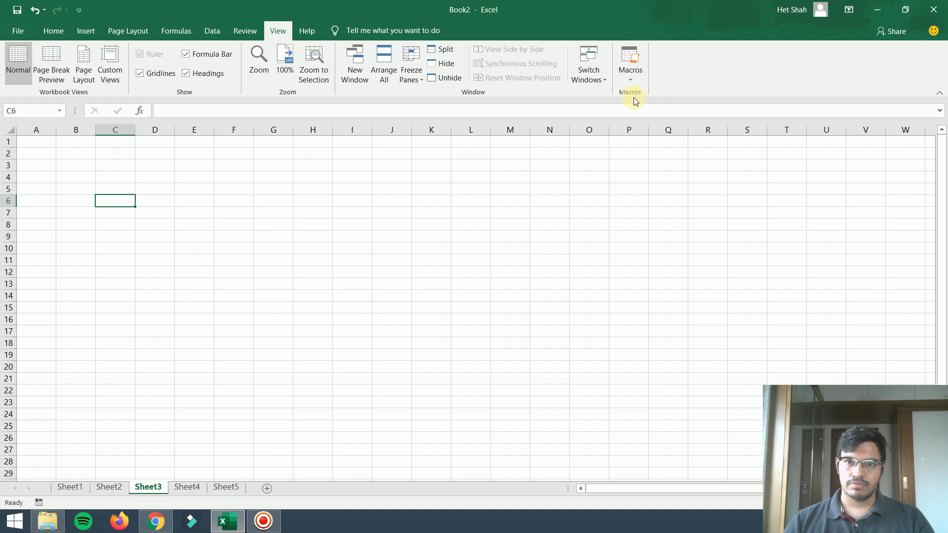
click(630, 61)
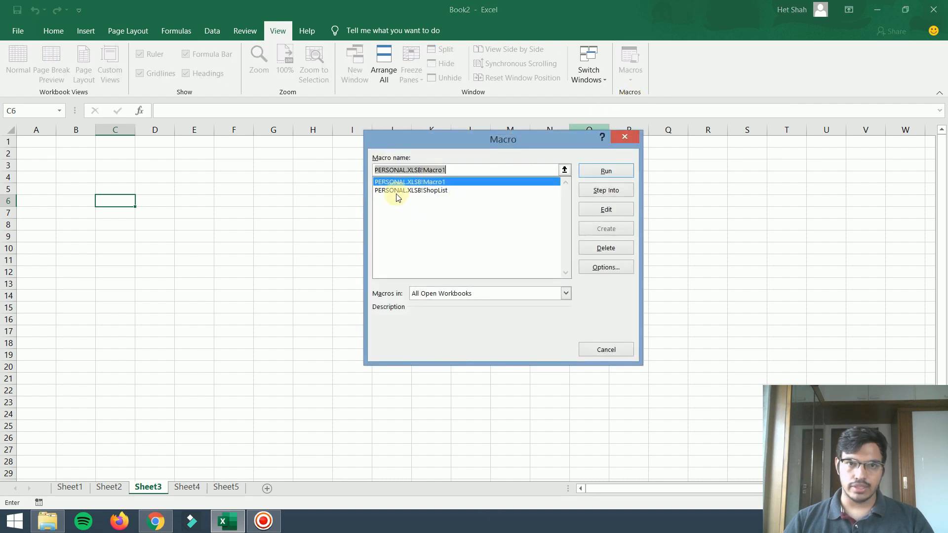
click(411, 189)
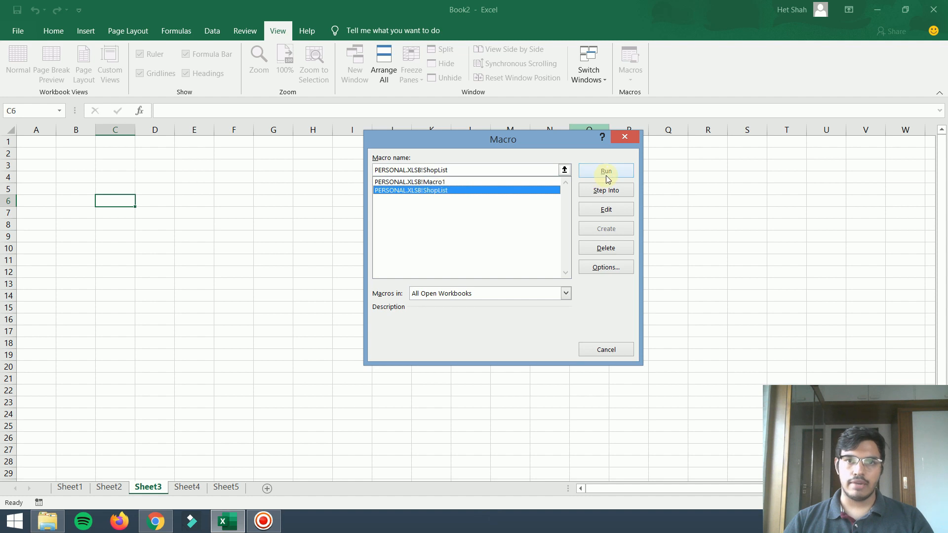
click(605, 171)
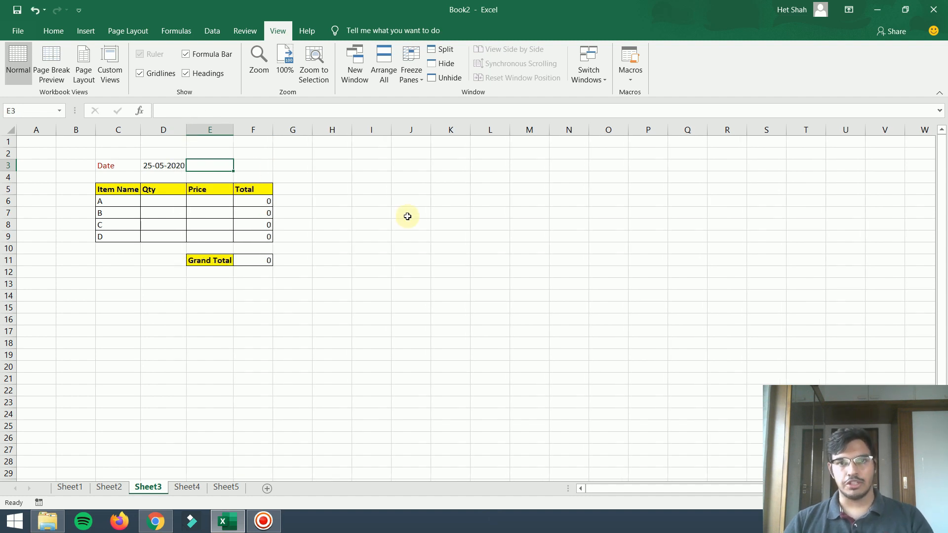
Step: Run ShopList again on Sheet4, then return to Sheet2
click(187, 487)
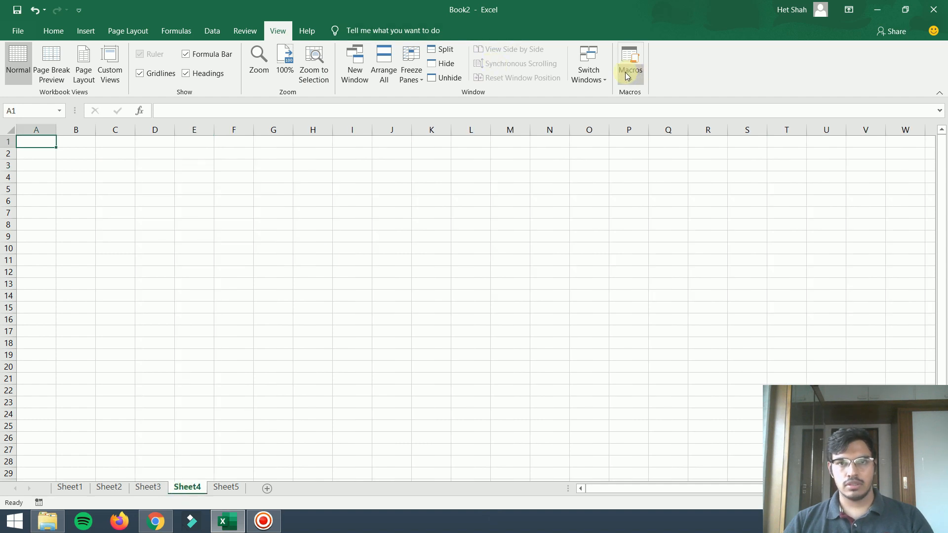
click(628, 60)
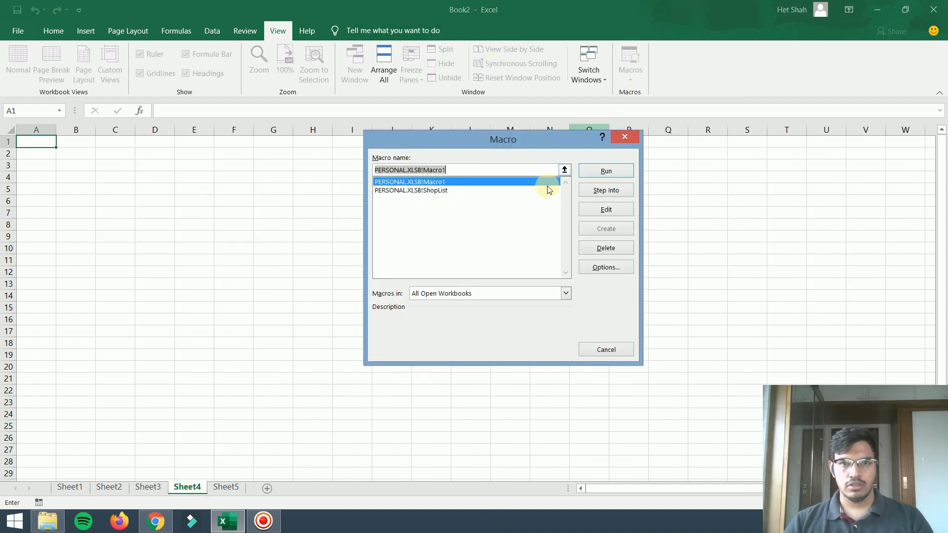
click(410, 190)
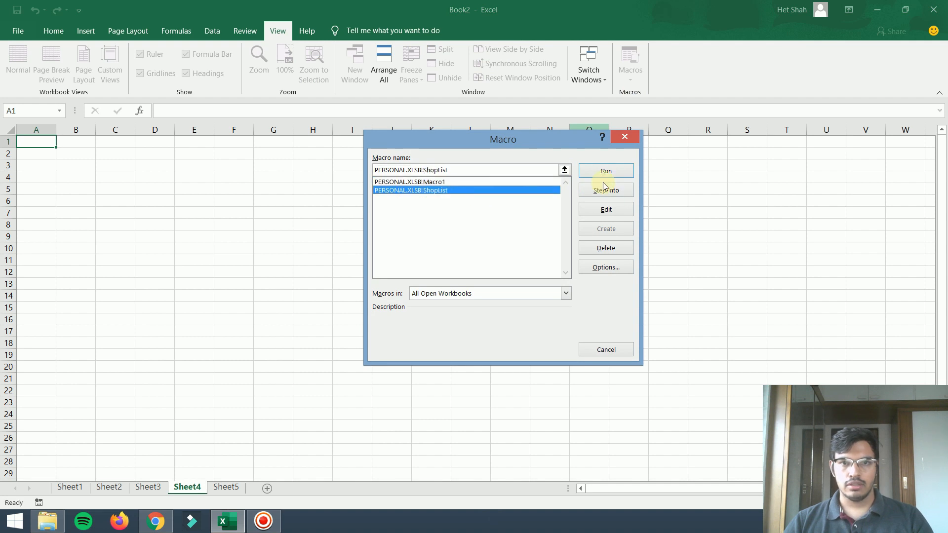
click(605, 170)
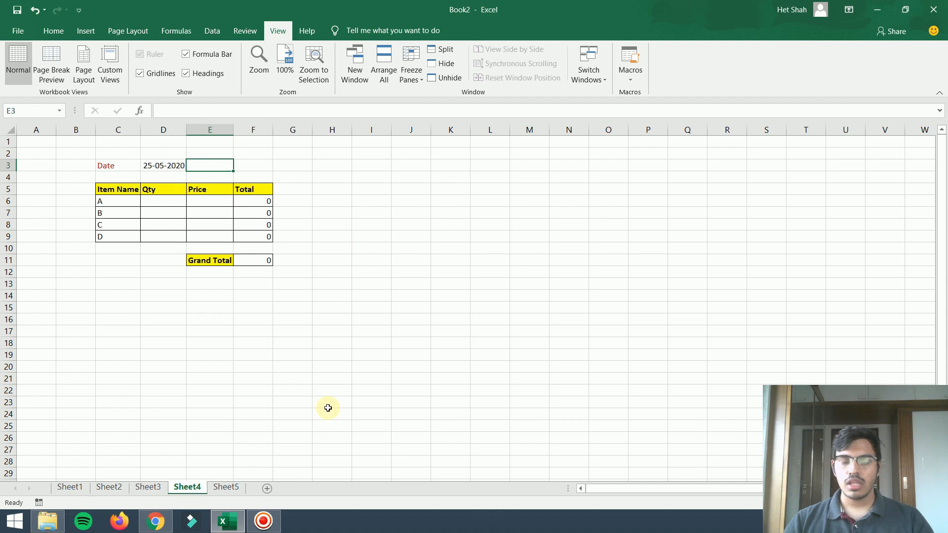
click(110, 487)
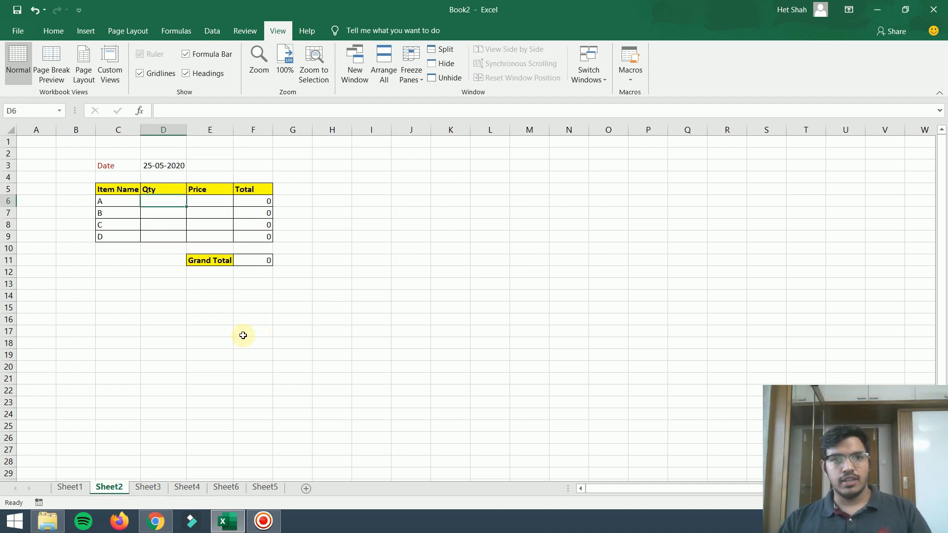
Step: Enter Qty/Price for A (5, 100), B (10, 800) and C (5, 25)
text(5)
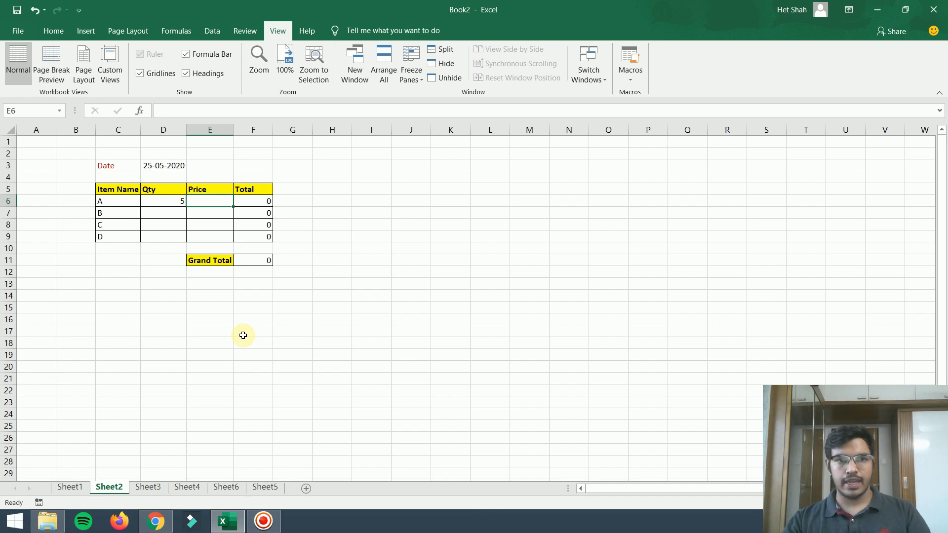
text(100)
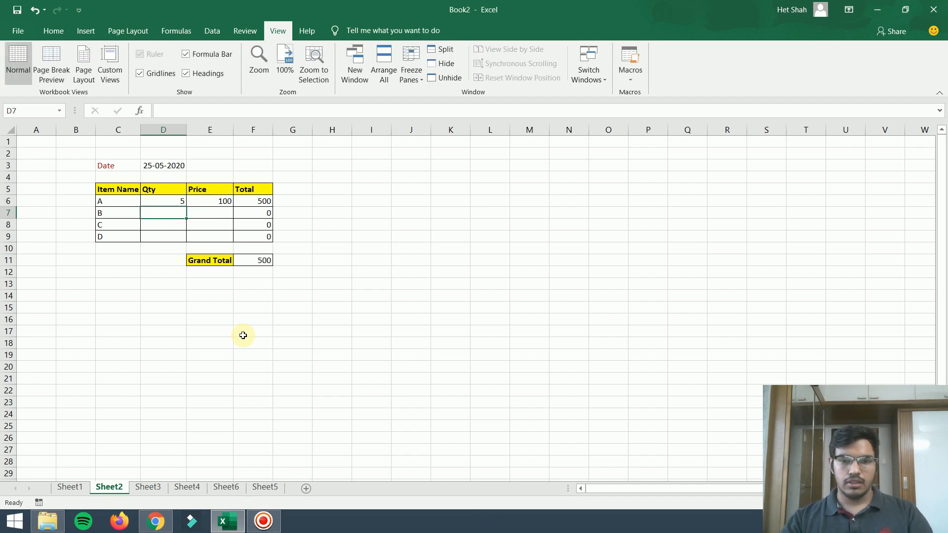
text(10)
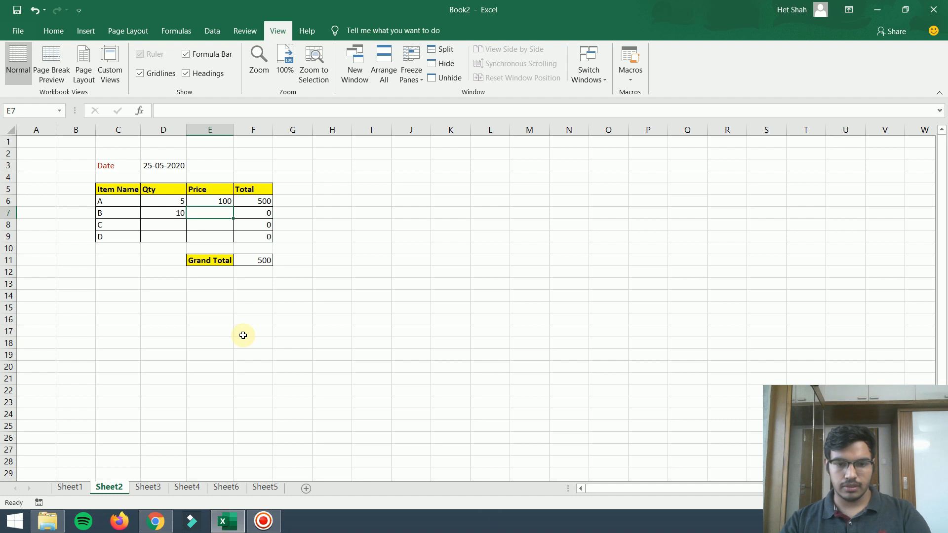
text(800)
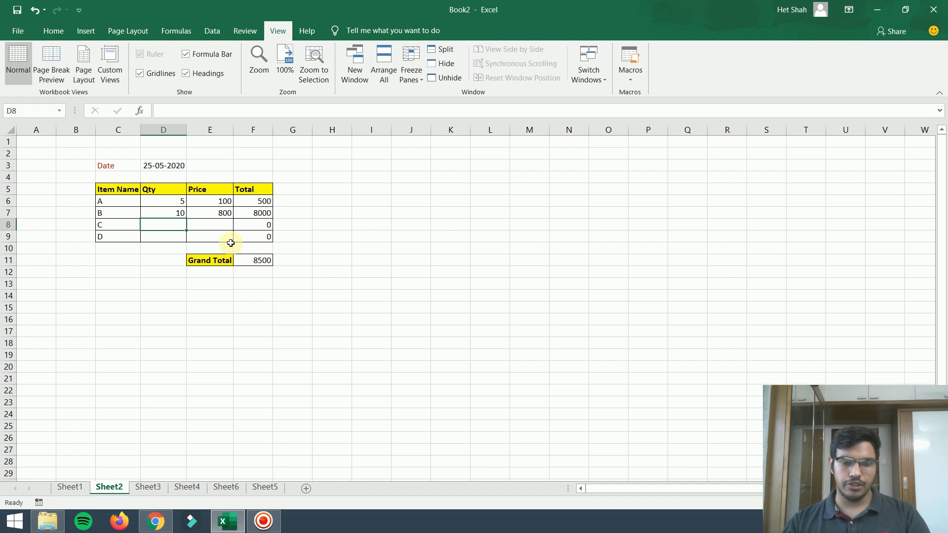
text(5)
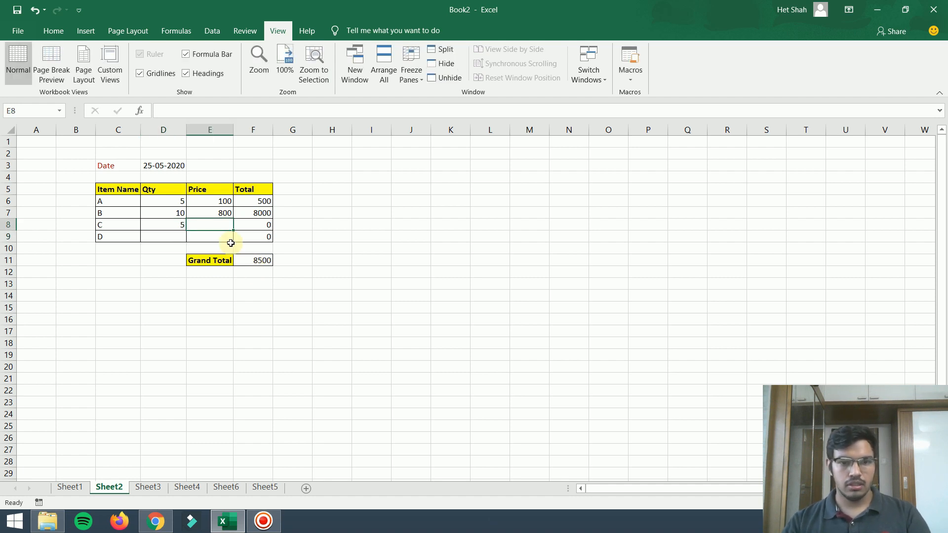
text(25)
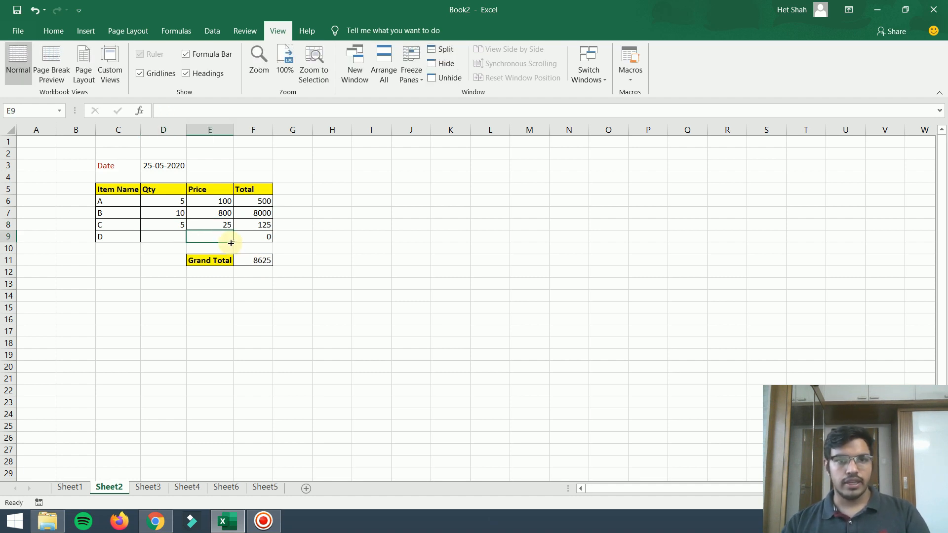
Step: Check the tables on Sheet3, Sheet5 and Sheet4, ending on blank Sheet6
click(147, 487)
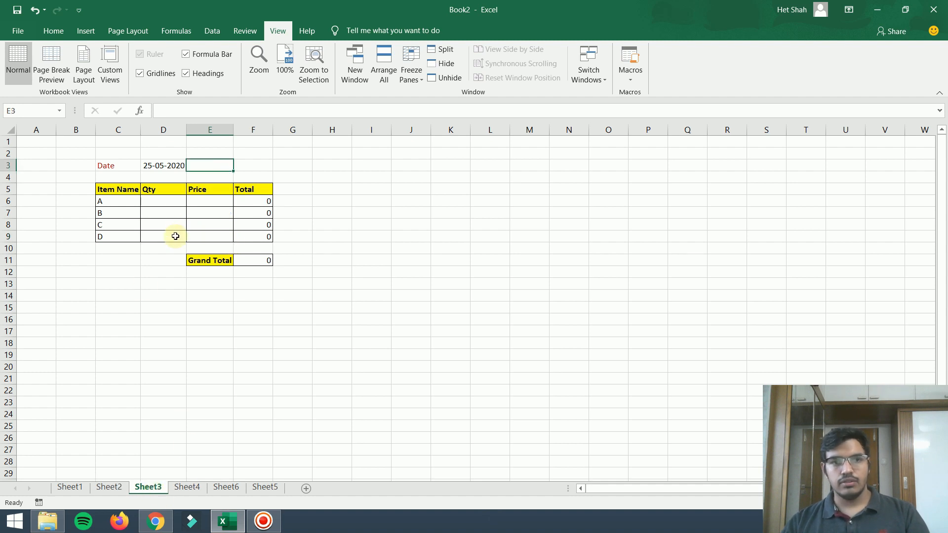
click(225, 487)
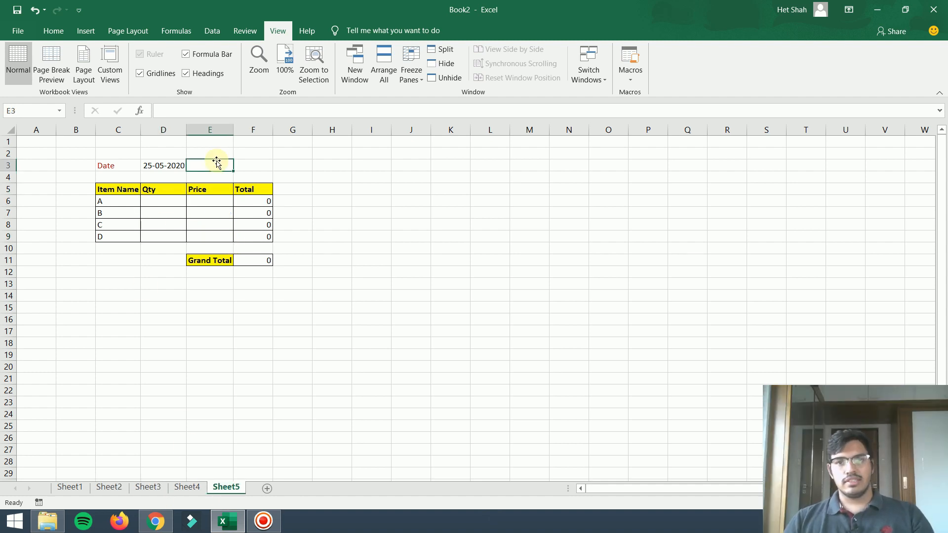
click(148, 487)
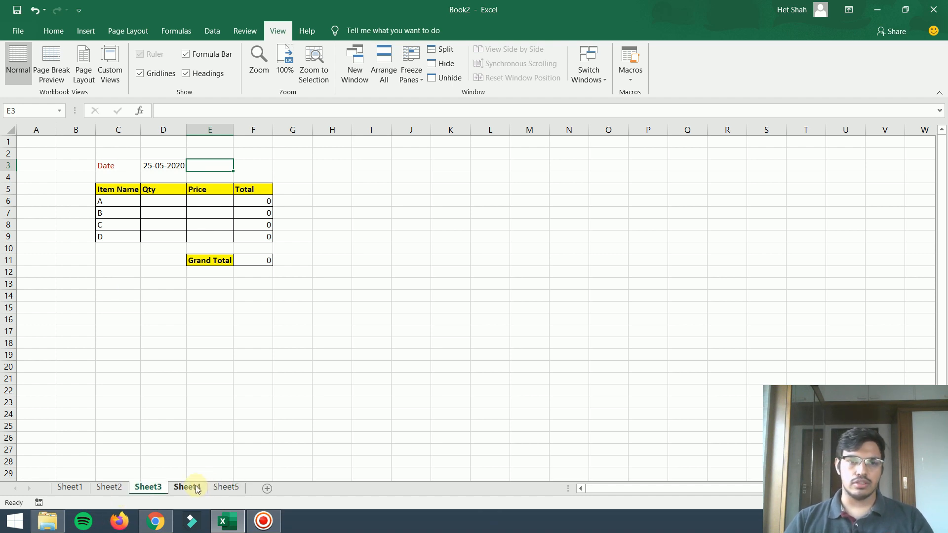
click(187, 486)
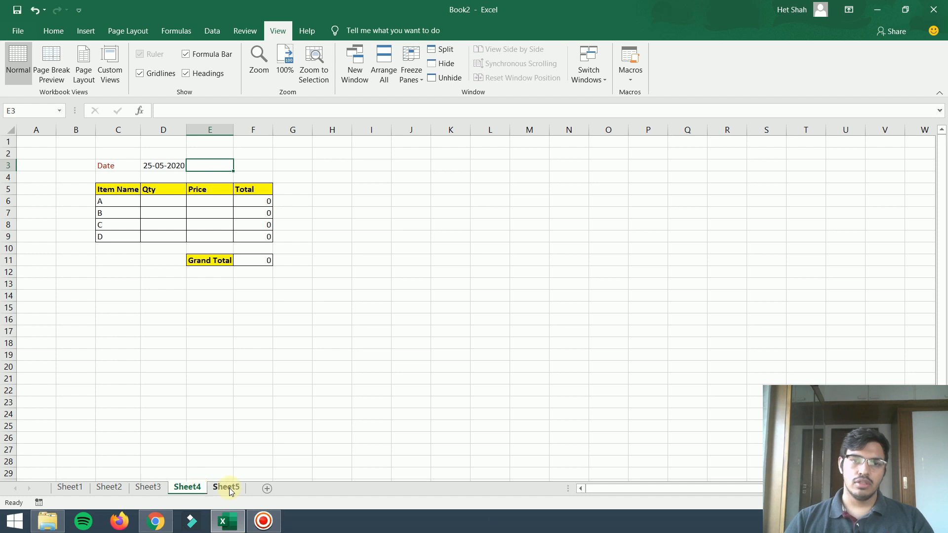
click(266, 488)
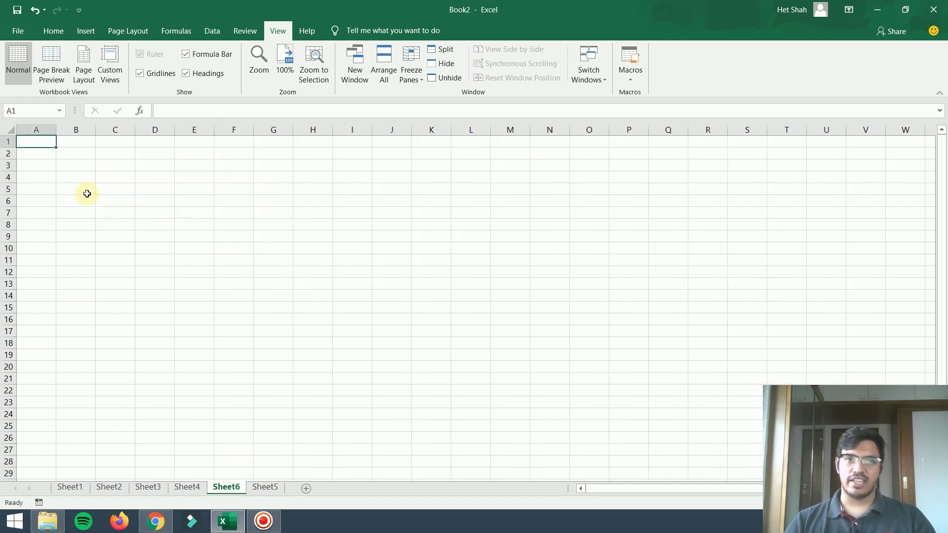
Step: Type 'kasjld' in A1 and headings Name, Age, extra, extra, Stream in row 4, selecting columns C:D
text(kasjld)
click(36, 177)
text(Name)
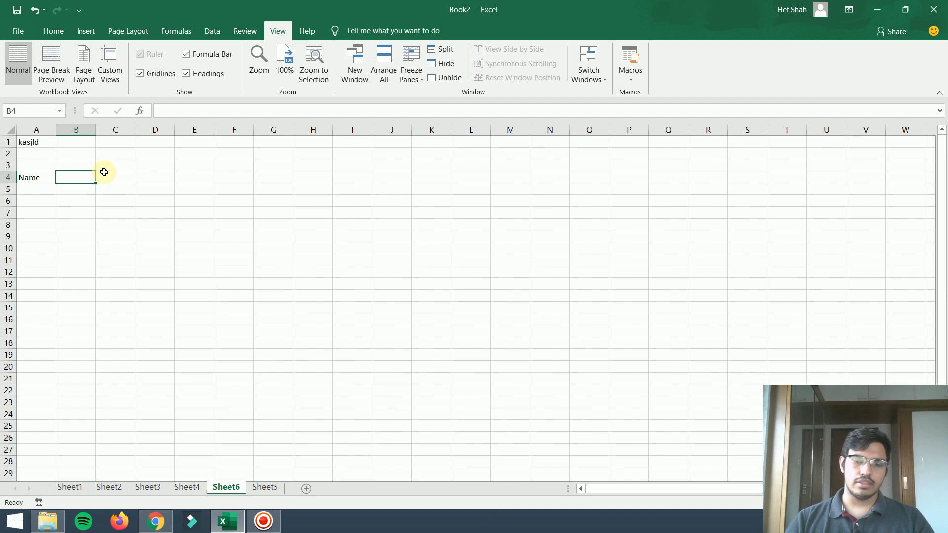
text(Age)
click(115, 177)
text(extra)
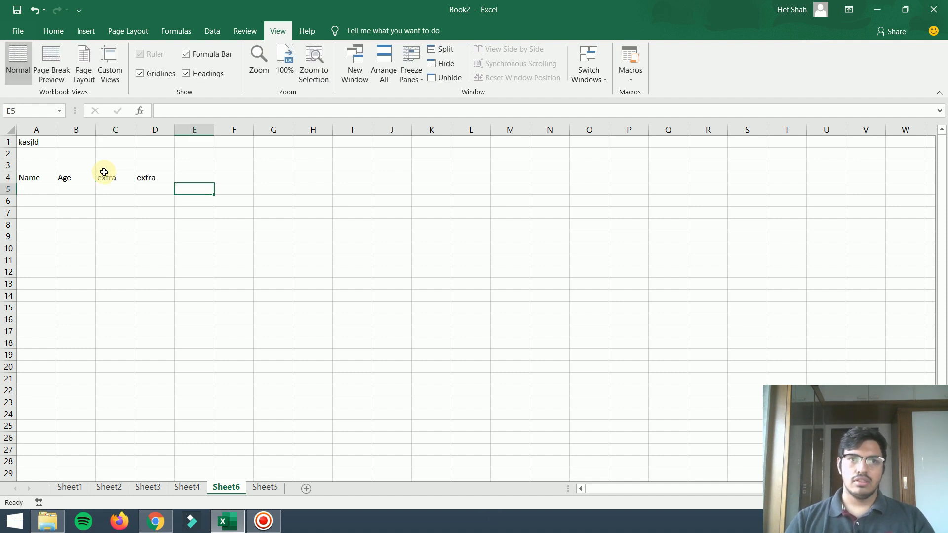
text(Stream)
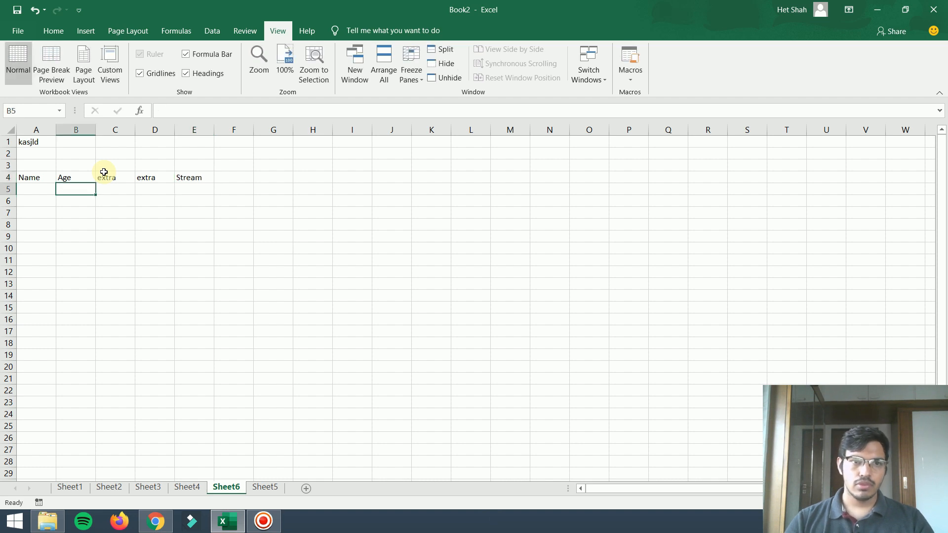
click(35, 189)
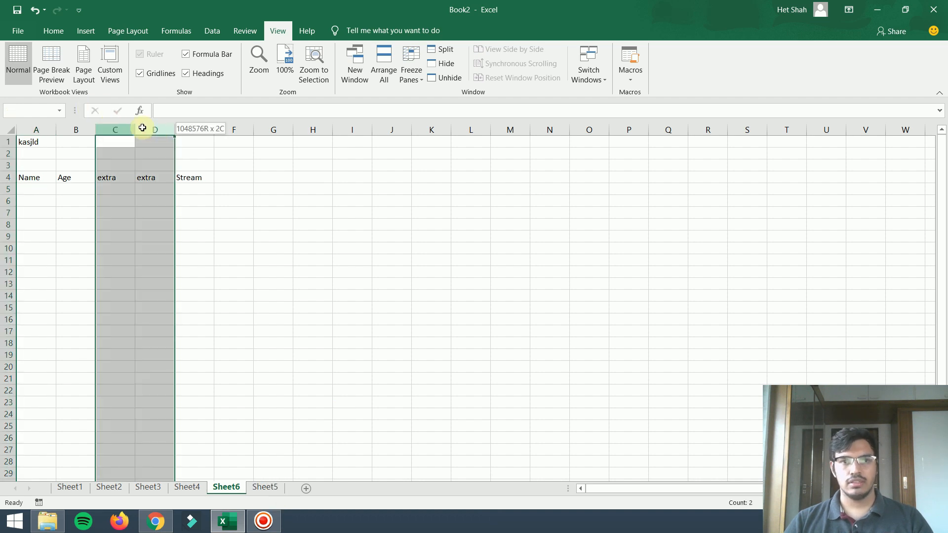
Step: Clear the column and row selections on Sheet6
click(115, 224)
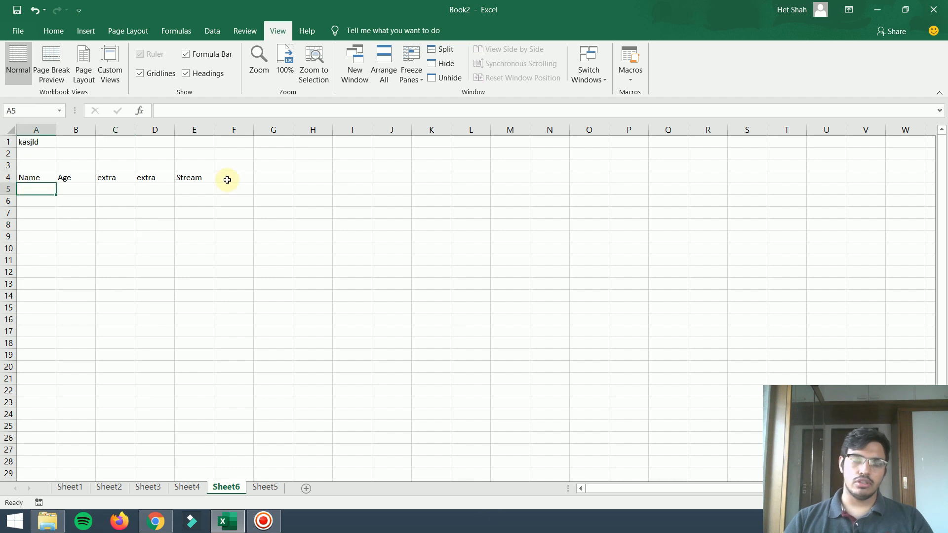
mouse_move(114, 129)
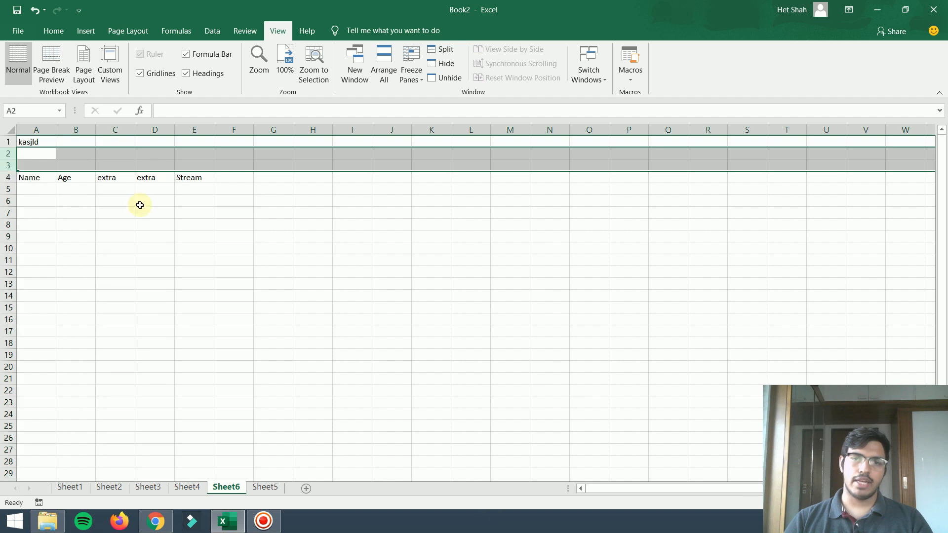
click(154, 201)
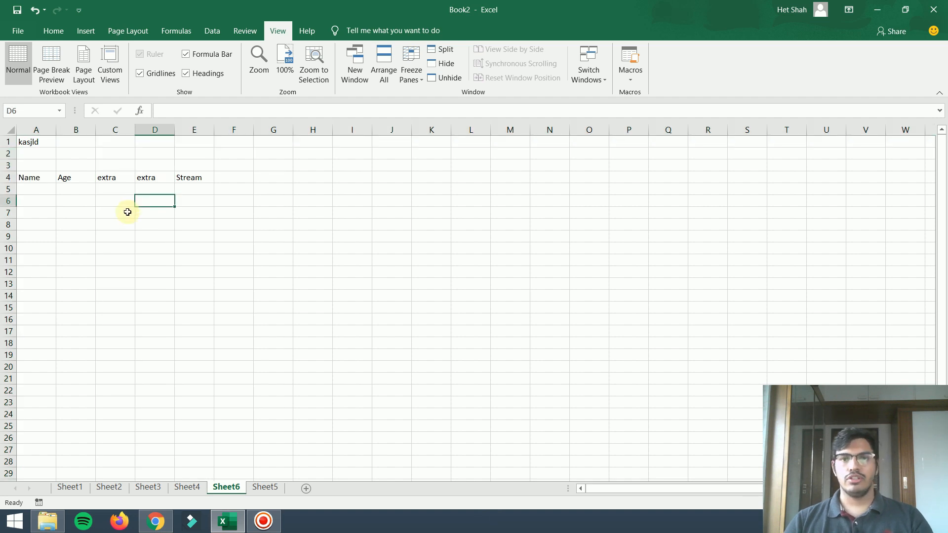
mouse_move(378, 145)
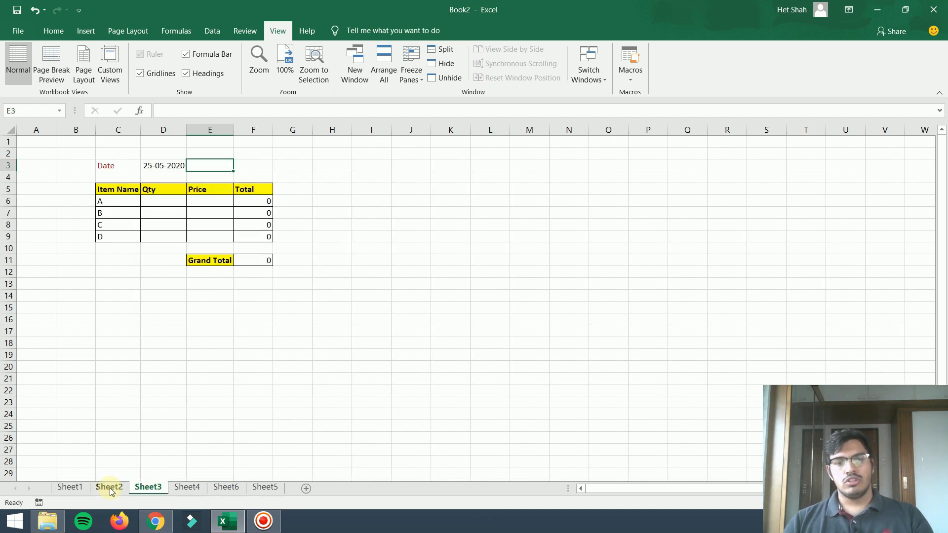
Step: Switch to Sheet2 to view the cleared shopping-list table dated 25-05-2020 with zero totals
click(109, 487)
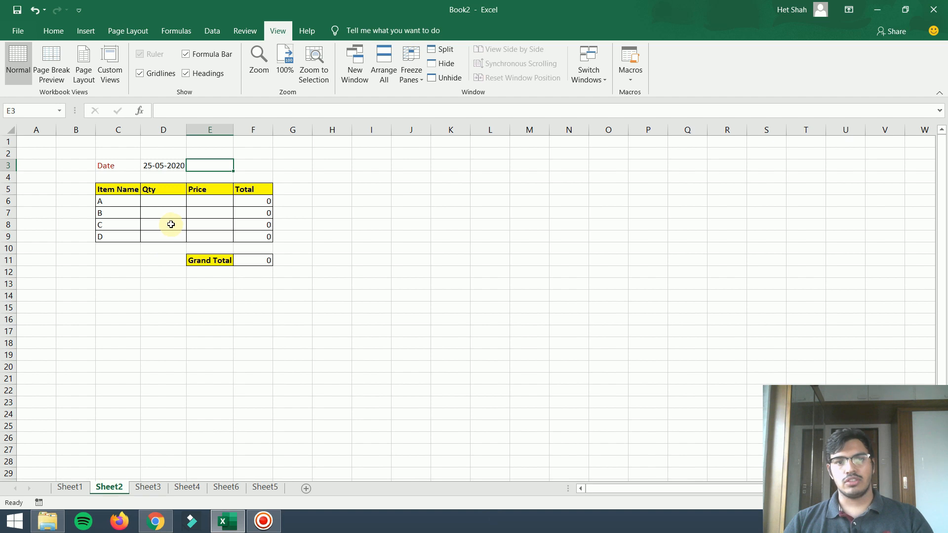
mouse_move(376, 218)
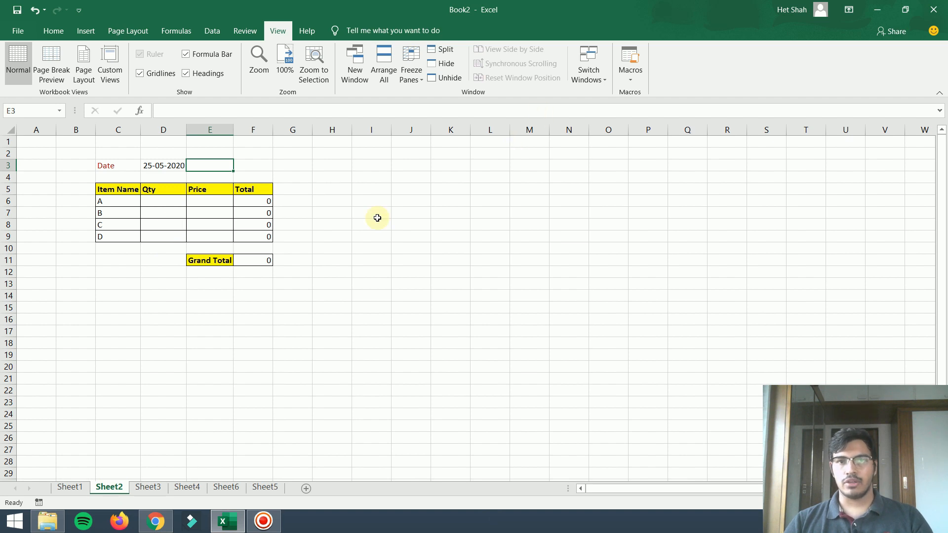
mouse_move(338, 225)
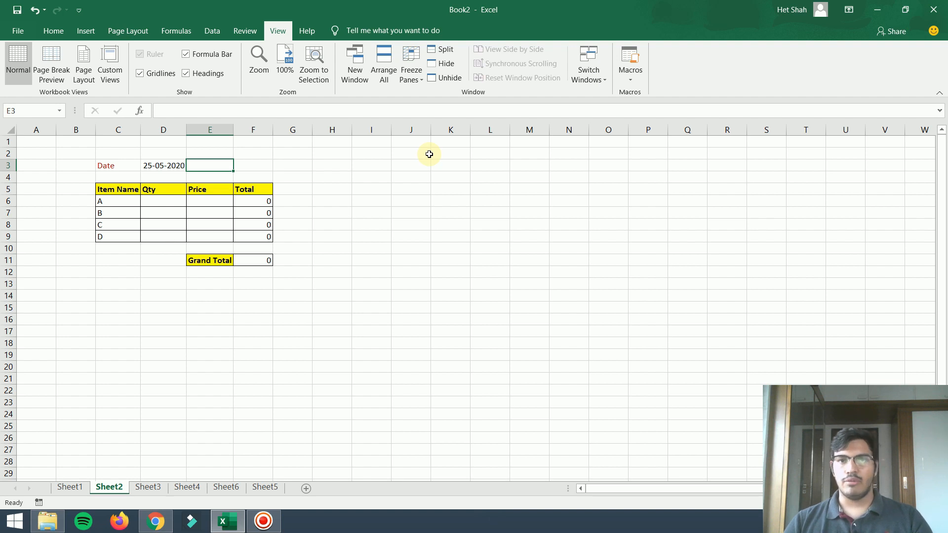
mouse_move(398, 155)
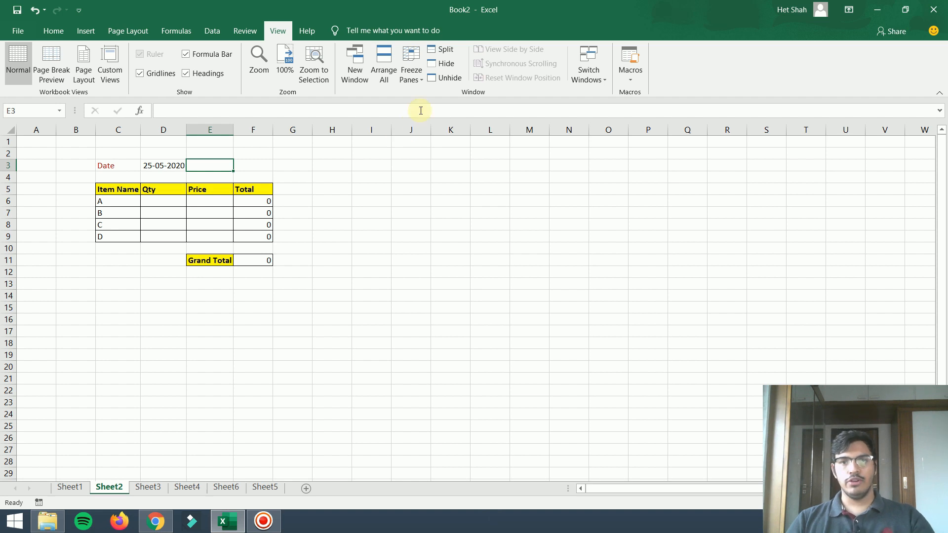
mouse_move(383, 8)
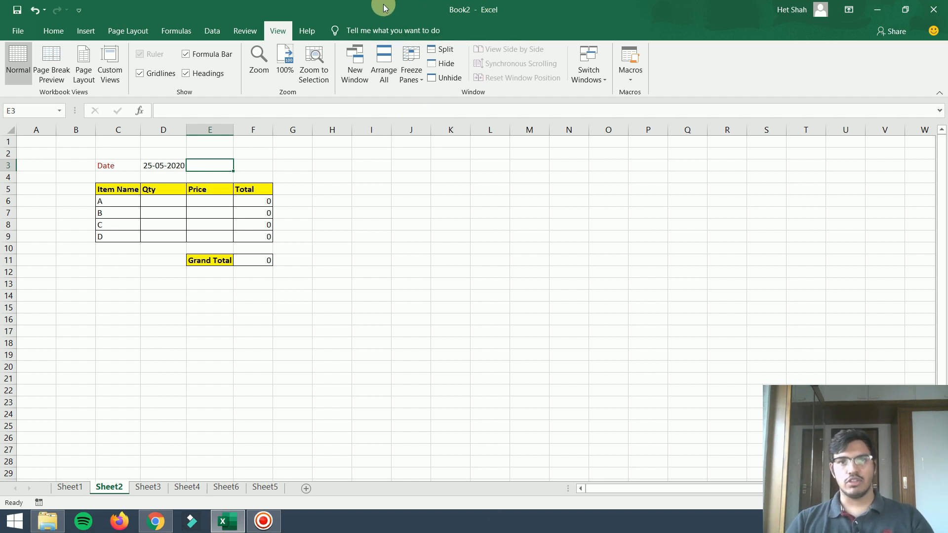